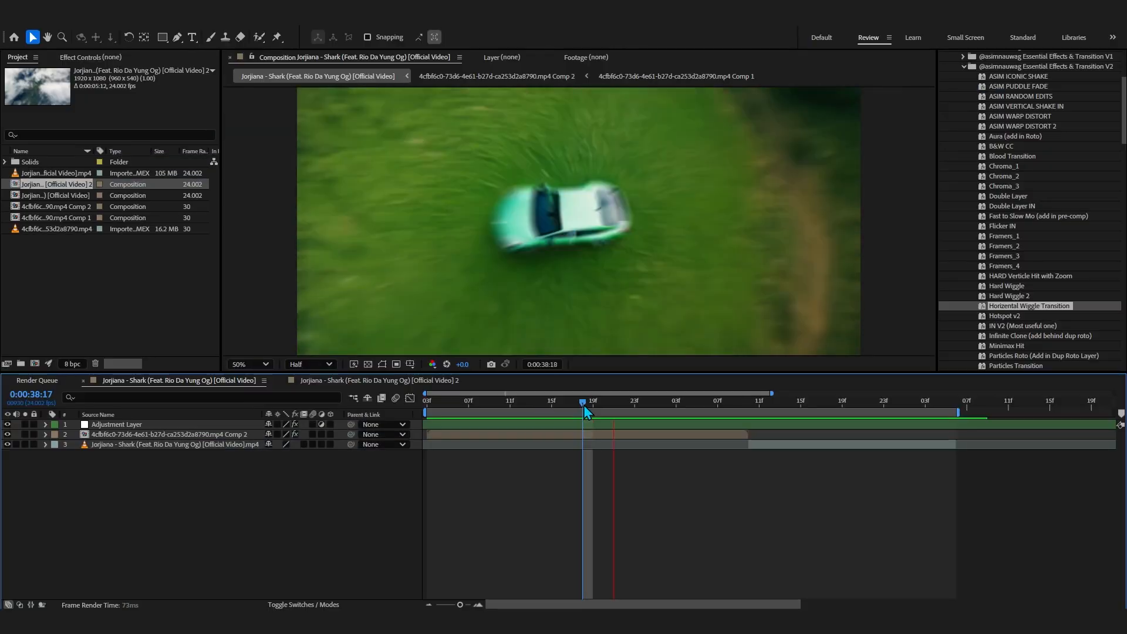
Open the 'Official Video 2' composition containing only the original music video clip.
click(676, 401)
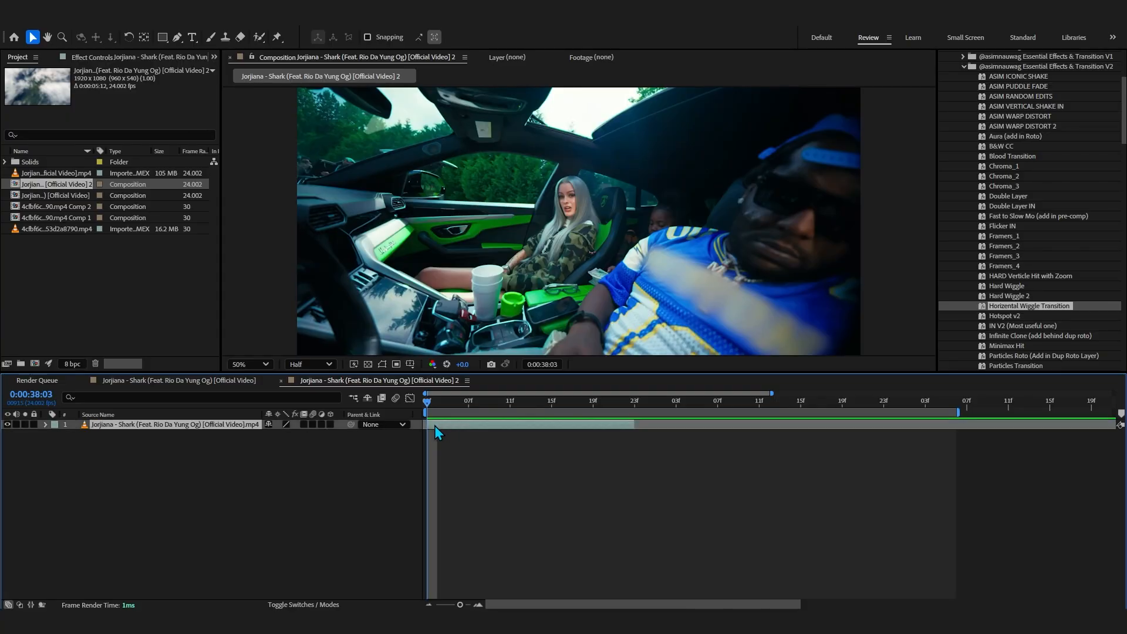
mouse_move(458, 445)
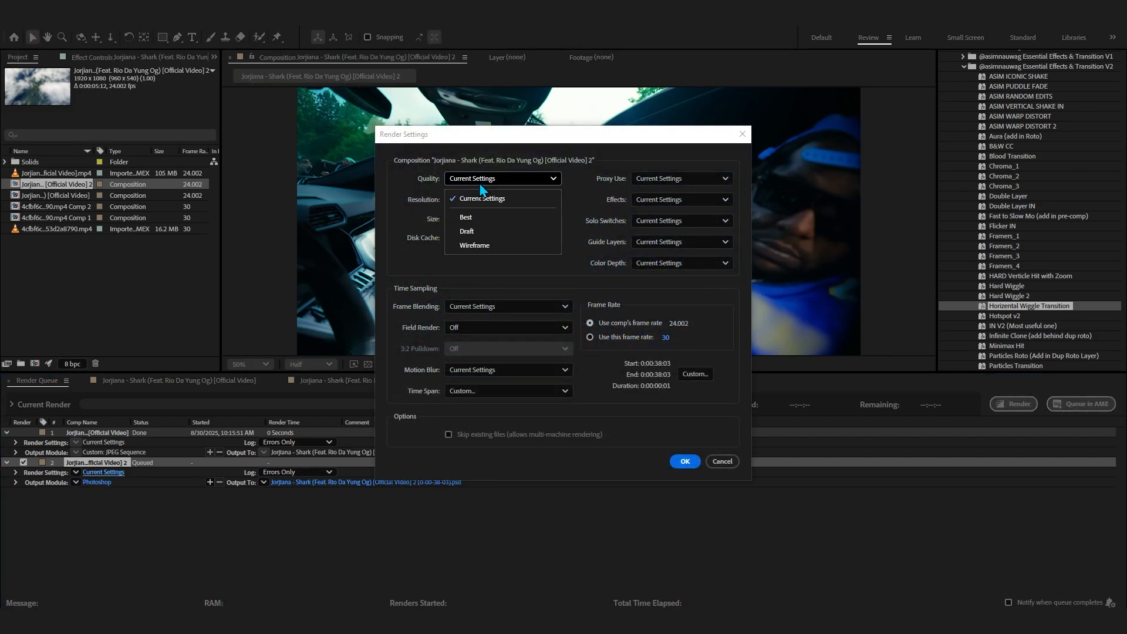
Set render quality to Best at Full resolution, with JPEG Sequence output format.
click(465, 217)
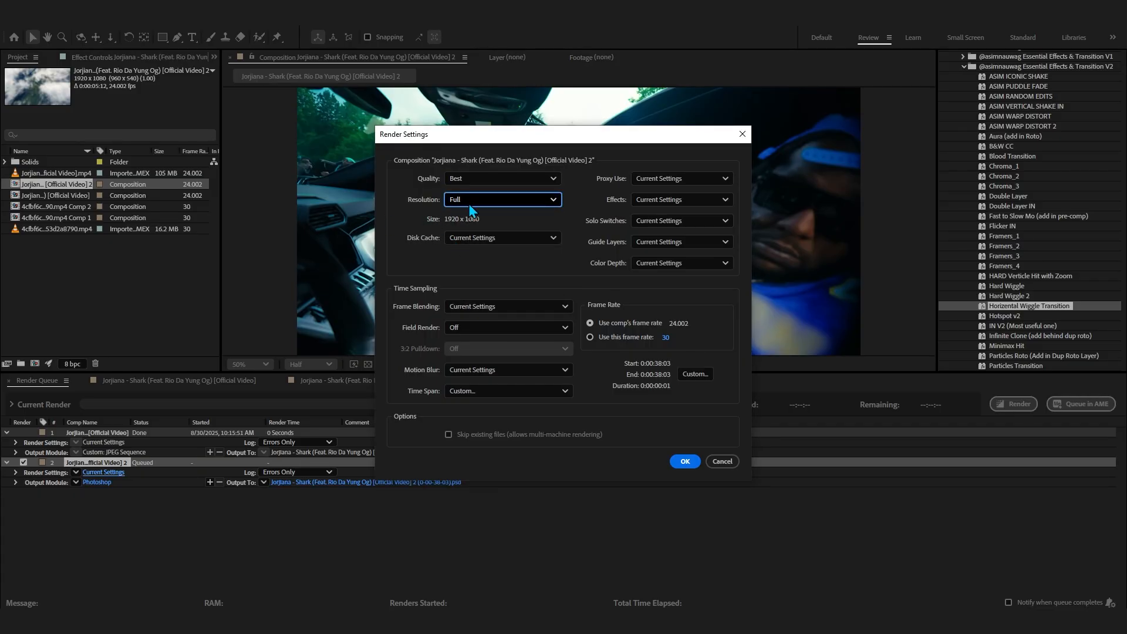
click(684, 460)
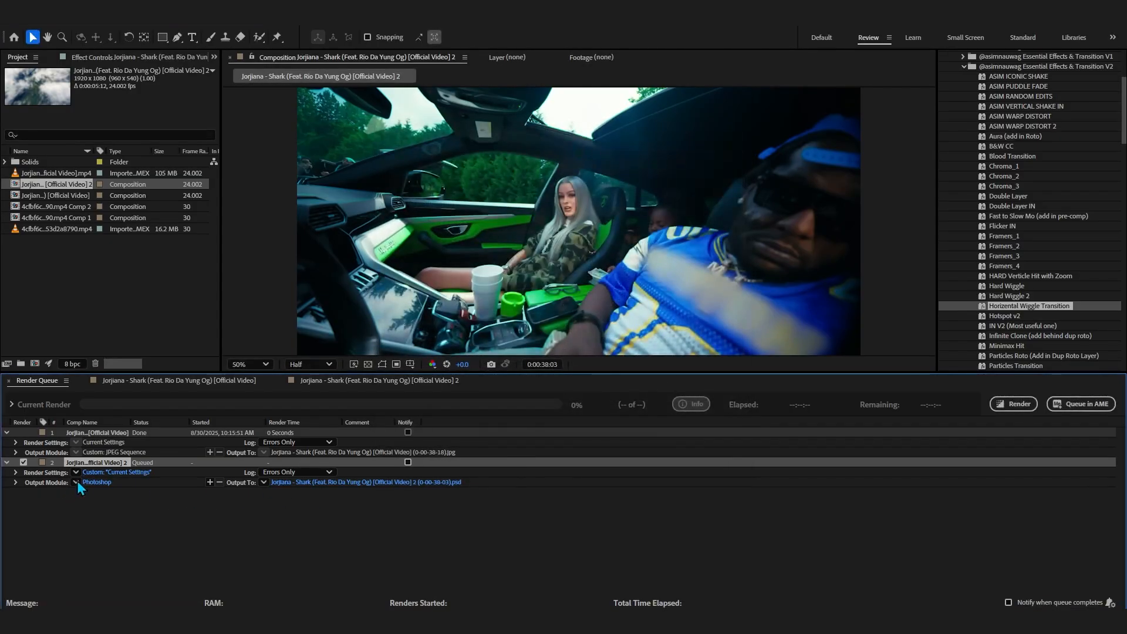
click(96, 481)
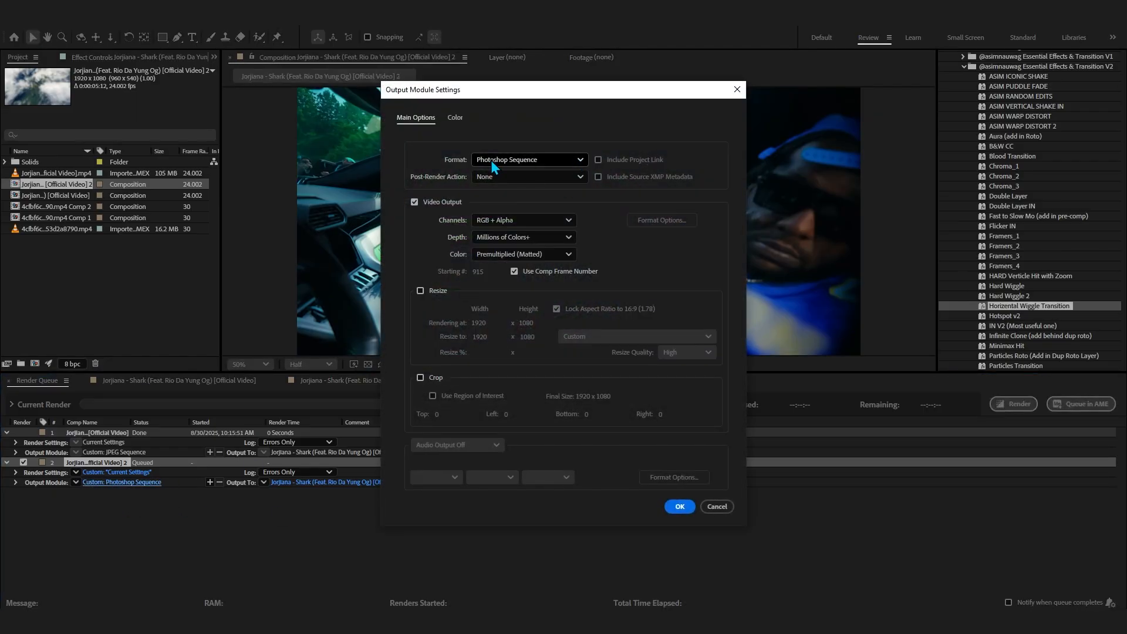
click(529, 159)
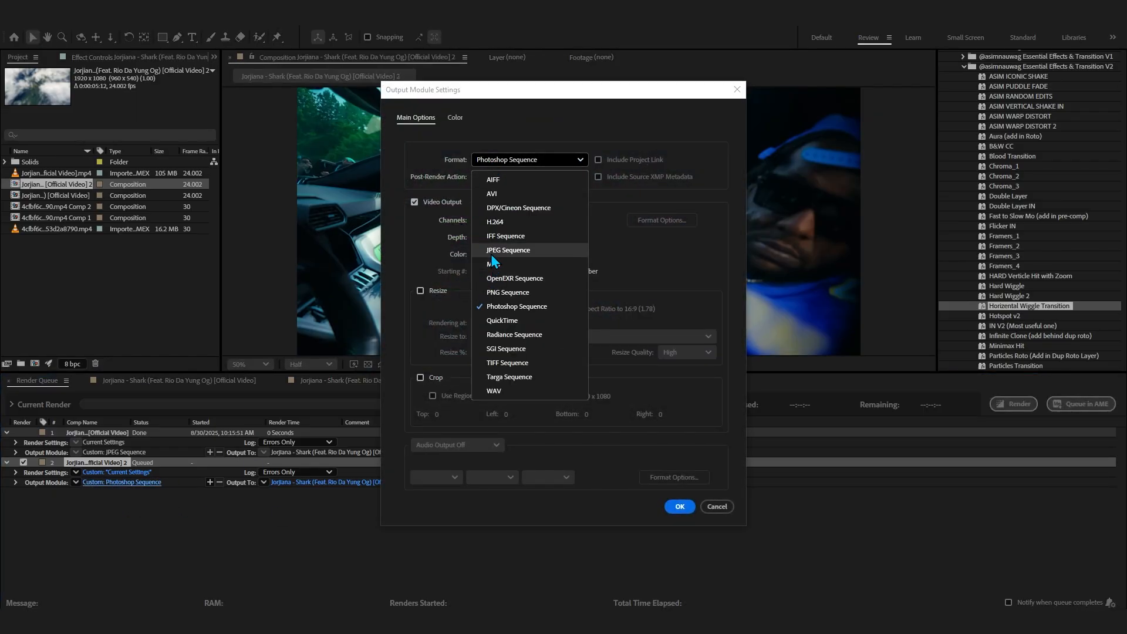
click(507, 250)
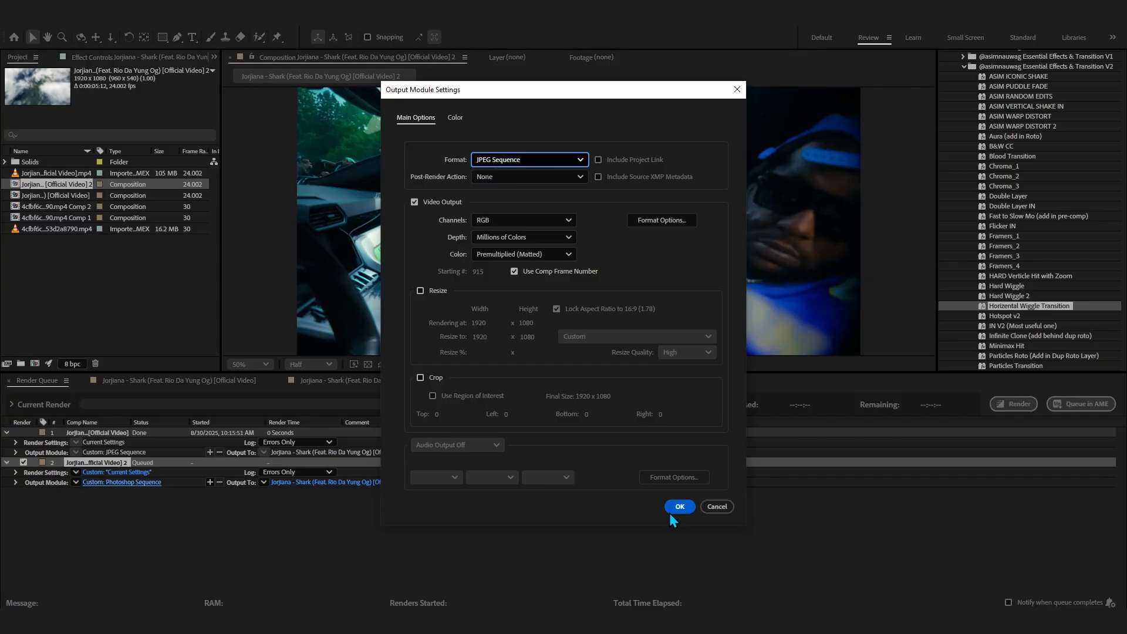
click(680, 506)
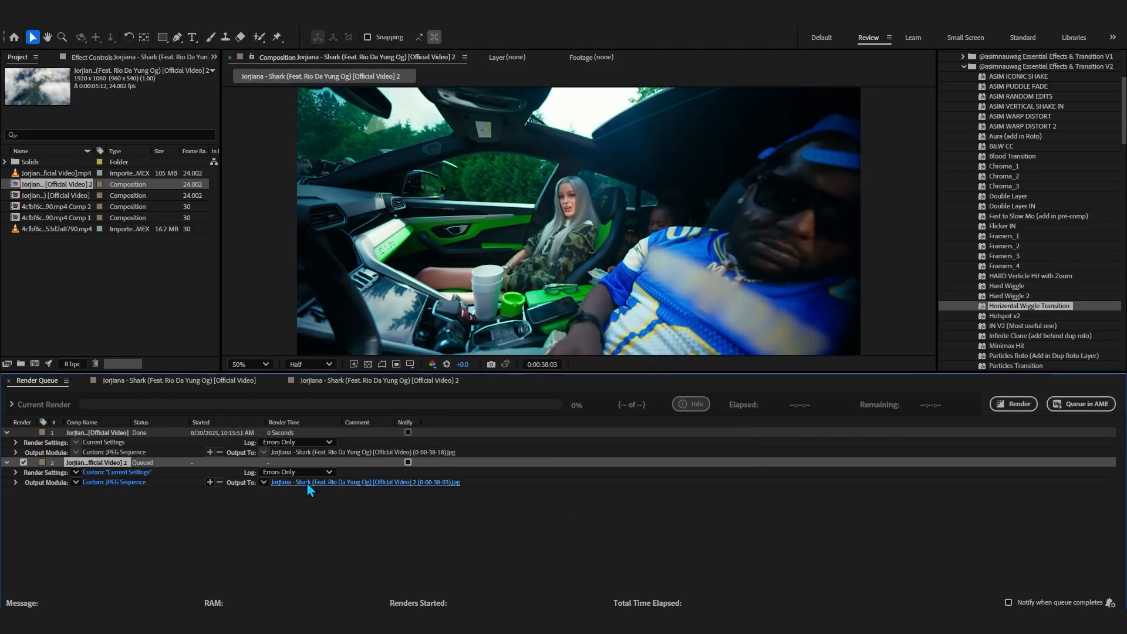
Save the exported frame into the Imag folder under the name 'image'.
click(364, 482)
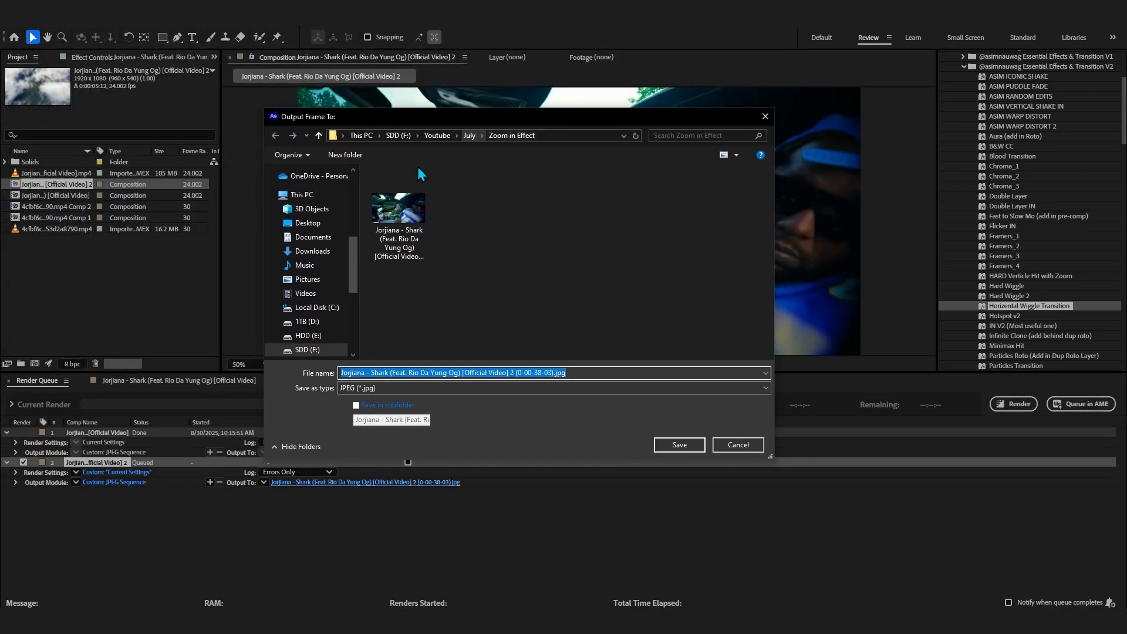
click(345, 155)
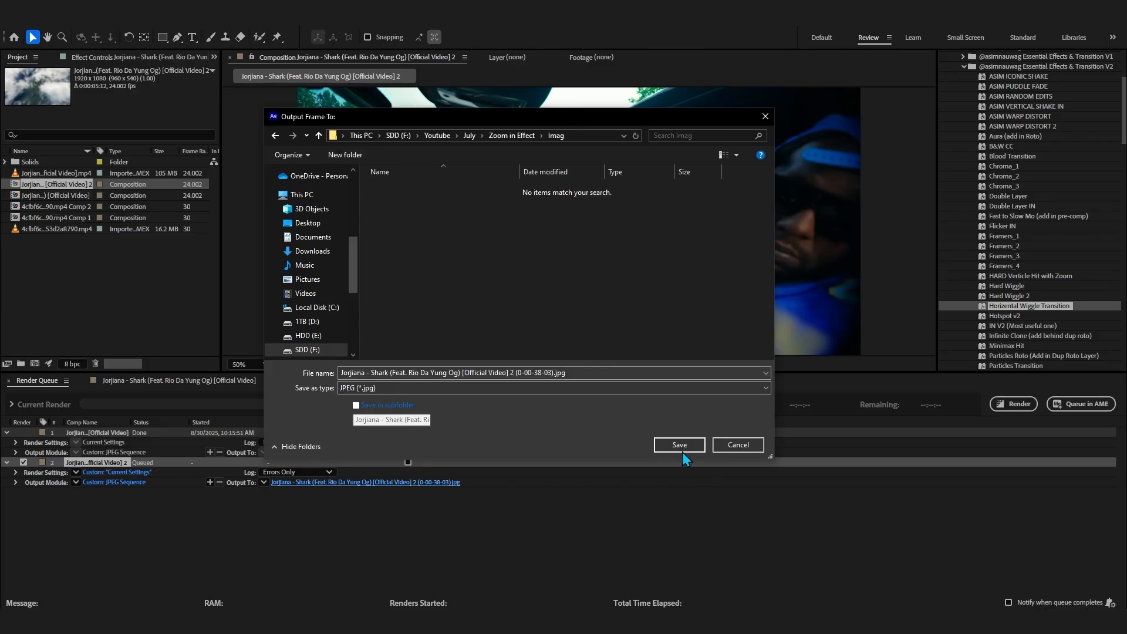
text(im)
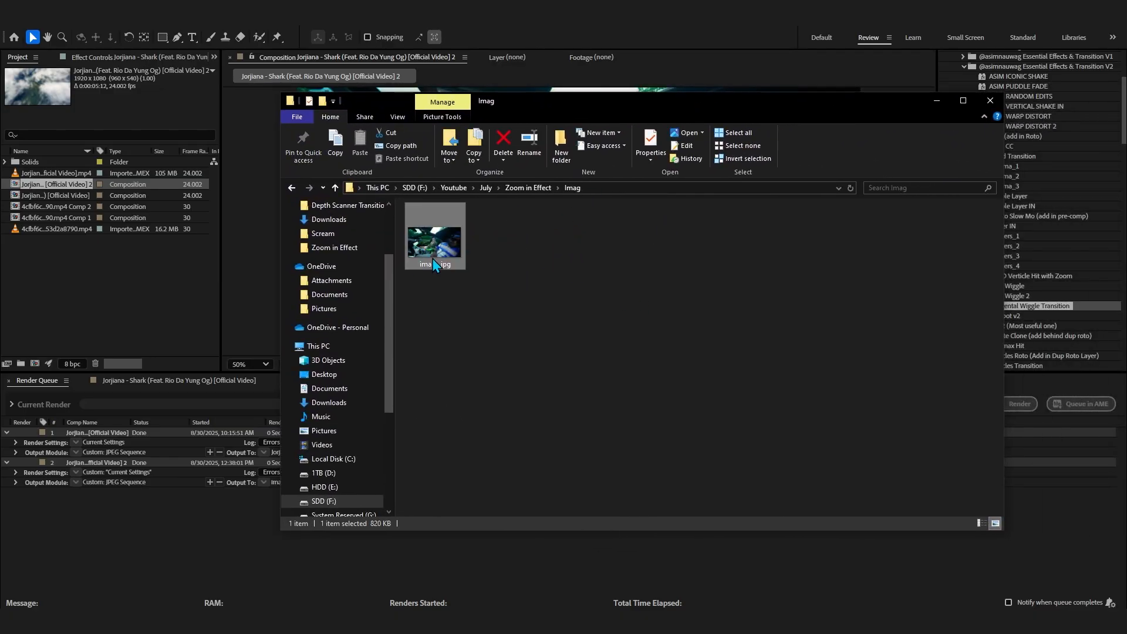
Preview image.jpg from the Imag folder, then close the Photos window.
double_click(435, 236)
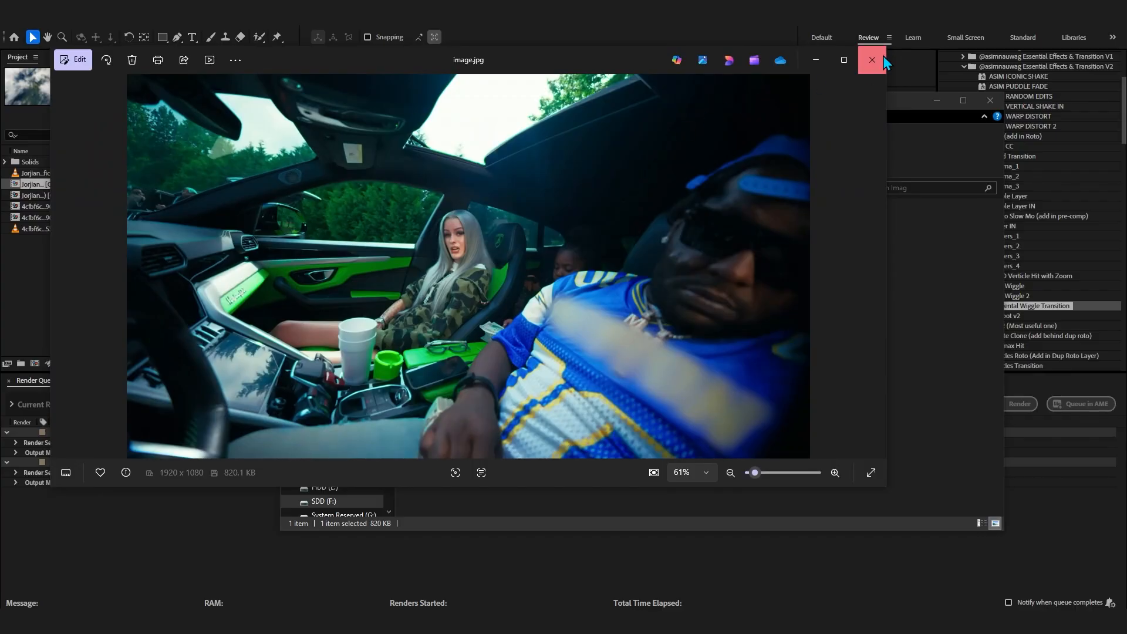
click(872, 59)
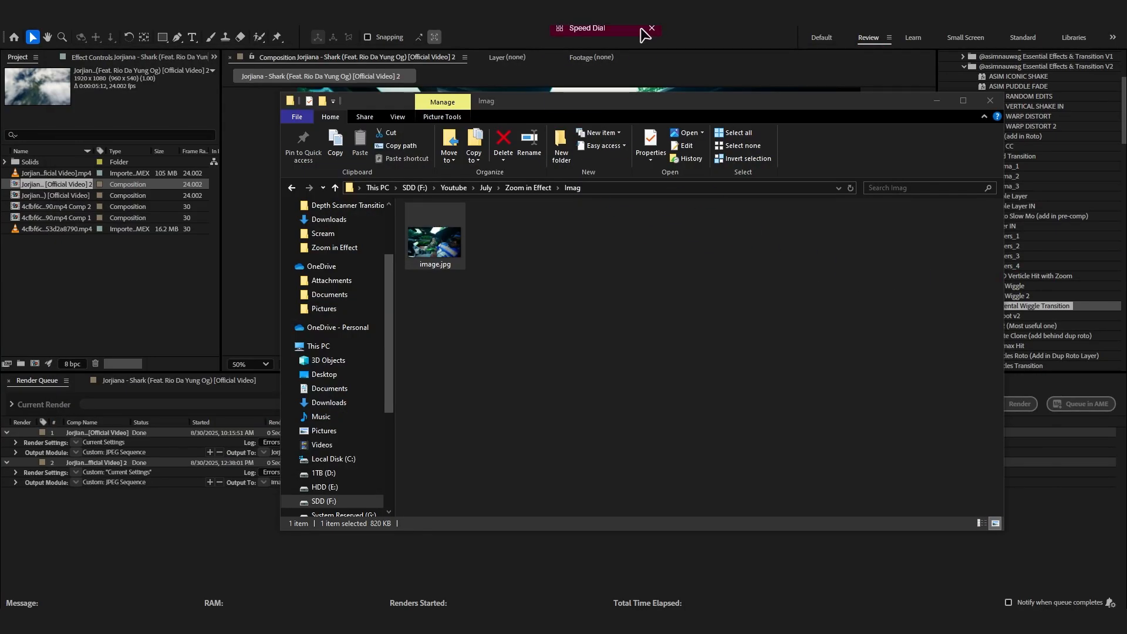
Search Google for 'higgsfield' and open the 'Explore • Higgsfield' result.
click(652, 29)
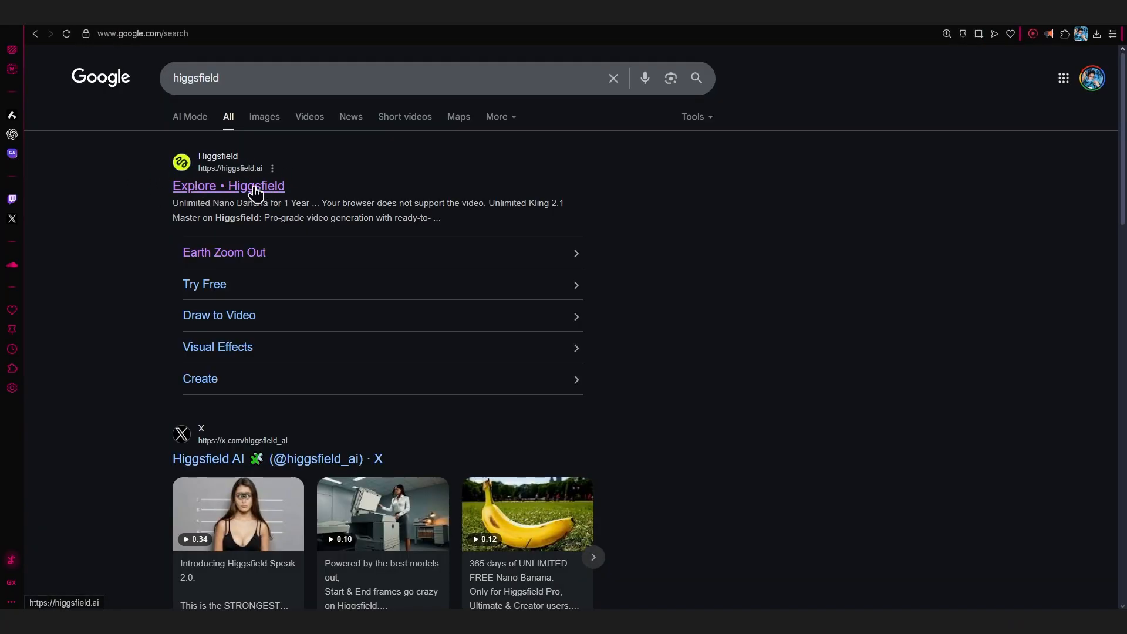
click(228, 185)
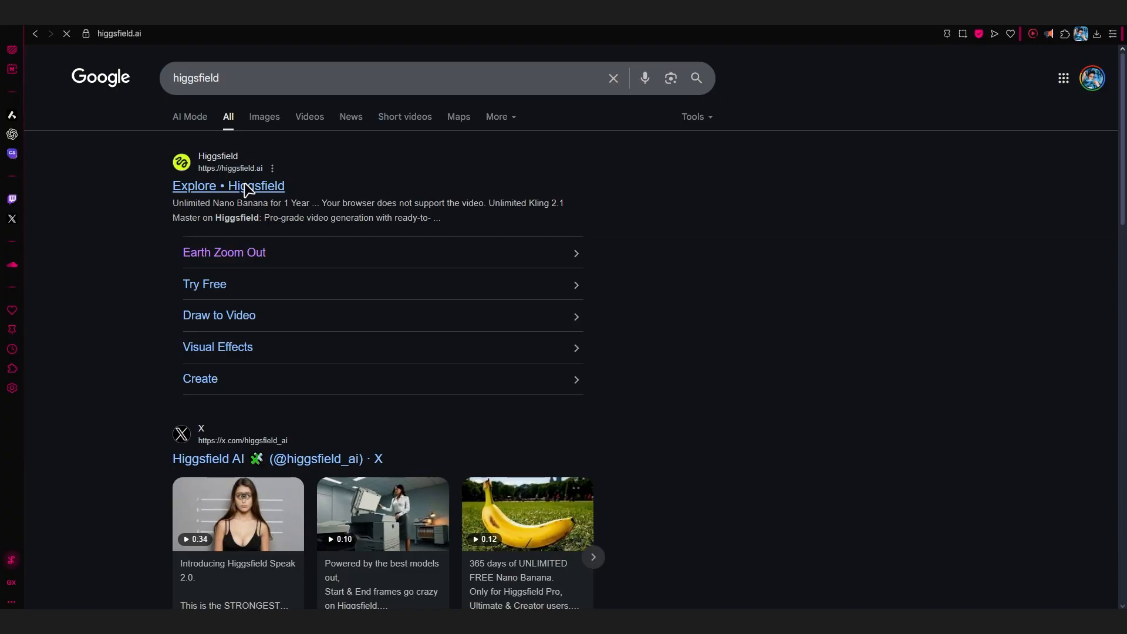
click(229, 186)
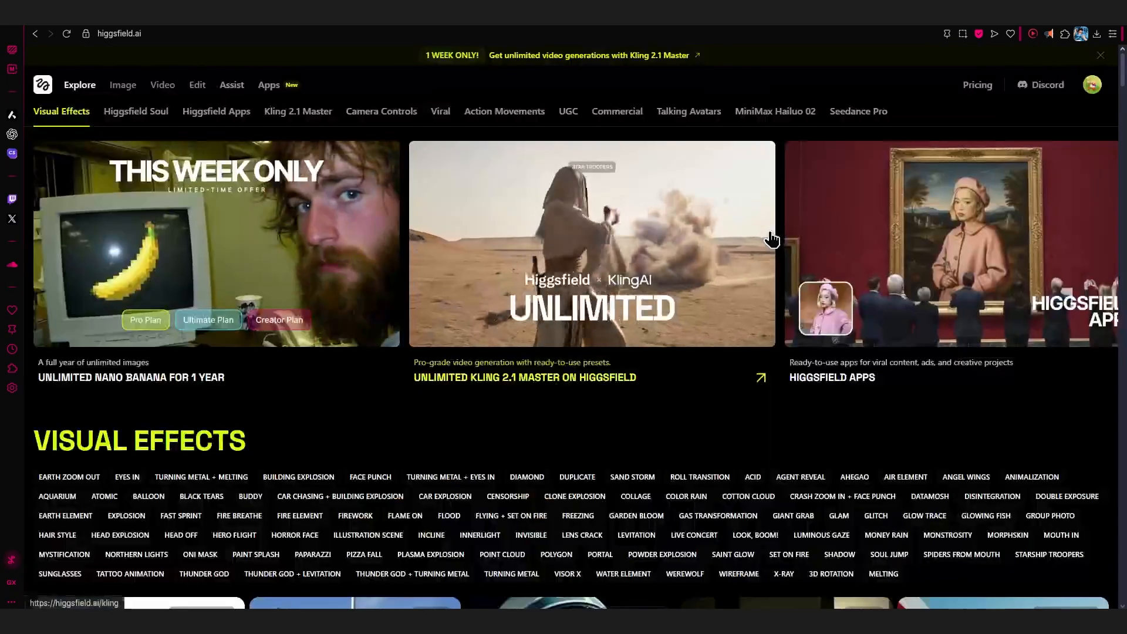
Scroll the Visual Effects grid down to the Earth Zoom Out card.
scroll(down, 3)
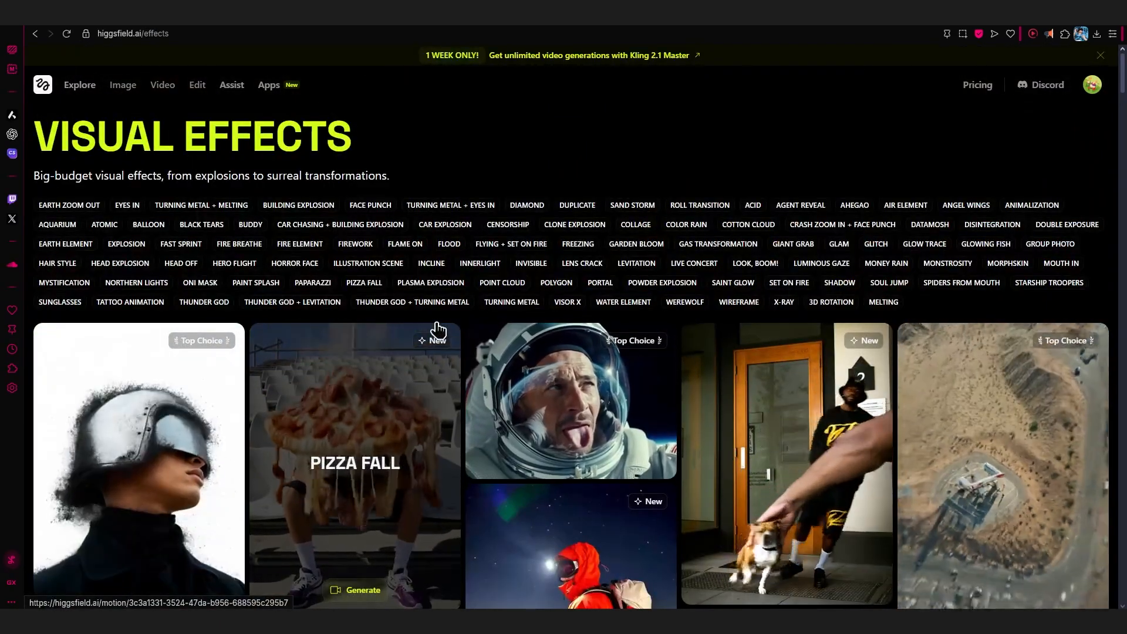
scroll(down, 3)
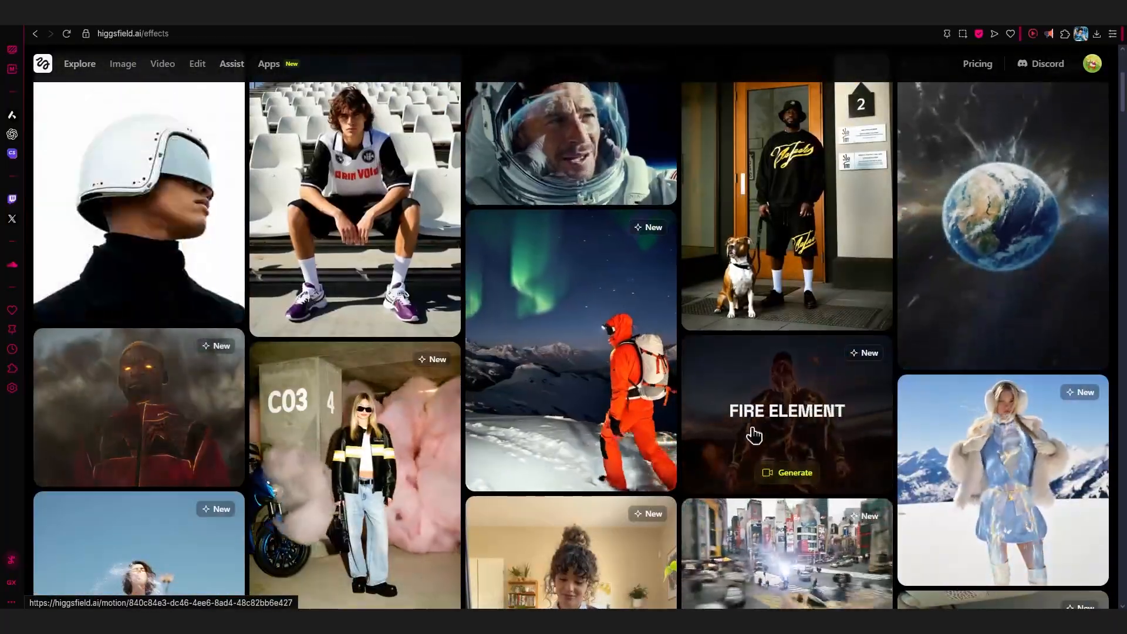
scroll(down, 3)
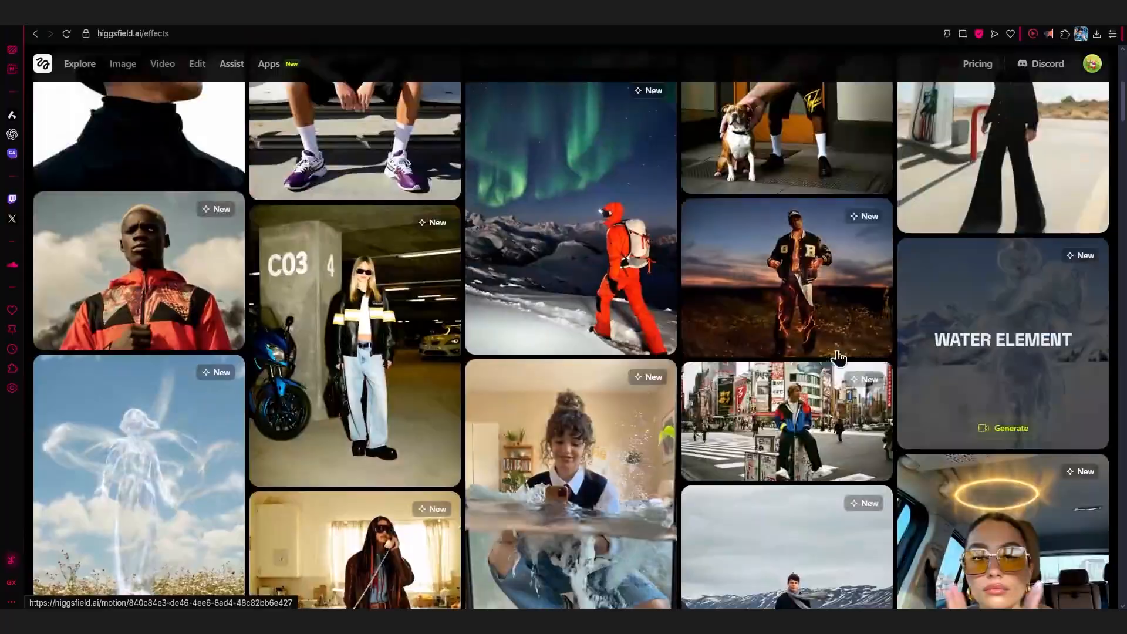
scroll(down, 3)
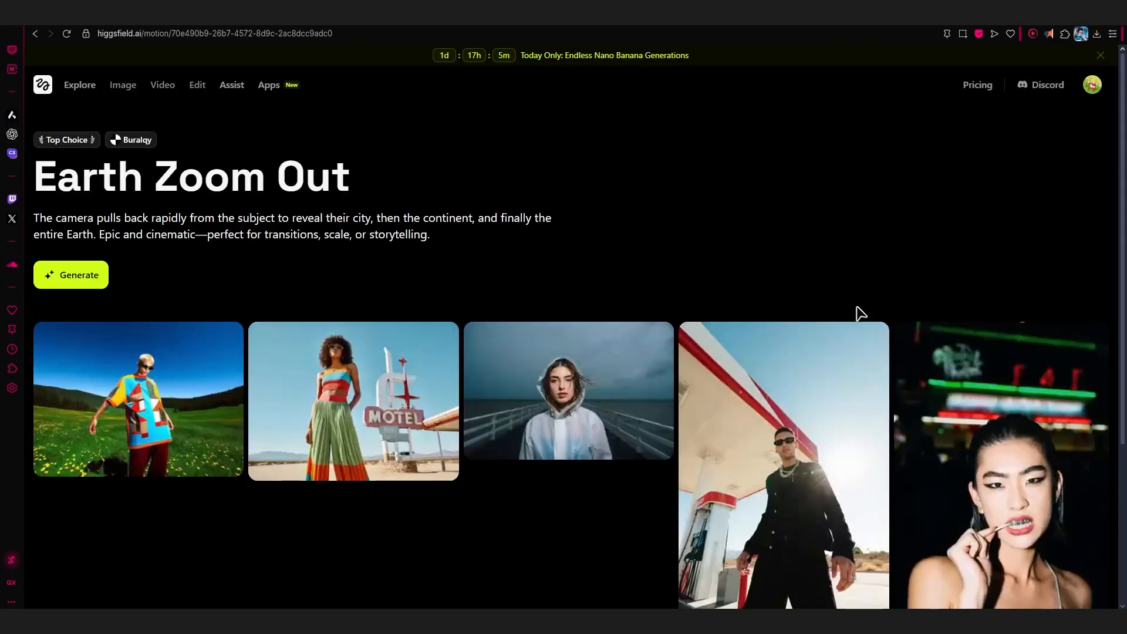
Start an Earth Zoom Out video and upload image.jpg from Imag as the start frame.
click(71, 275)
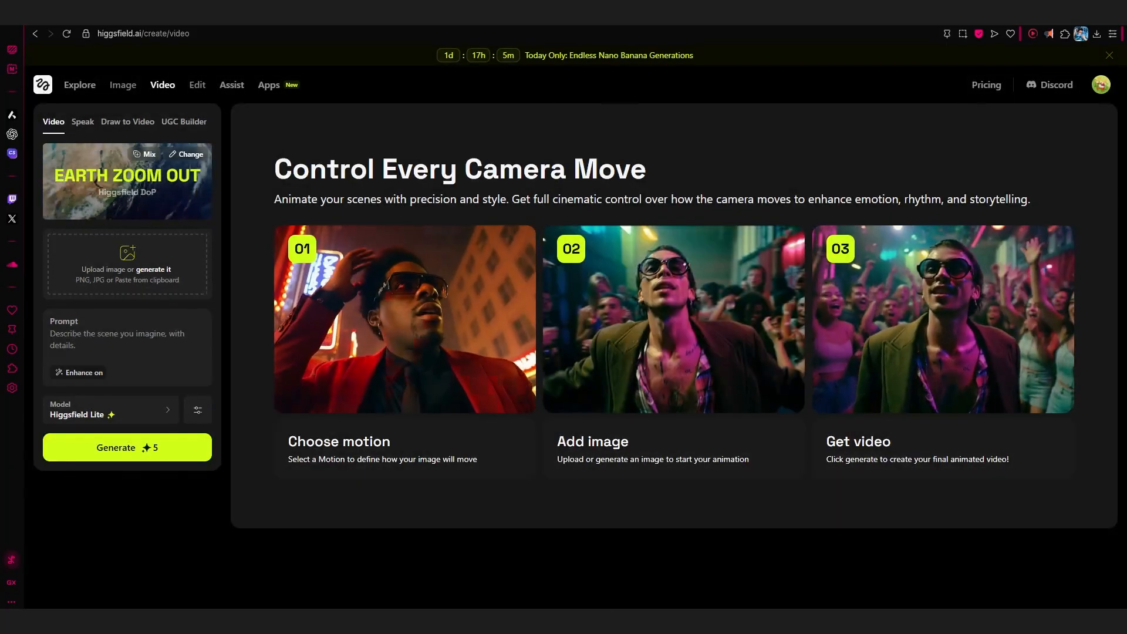
click(127, 263)
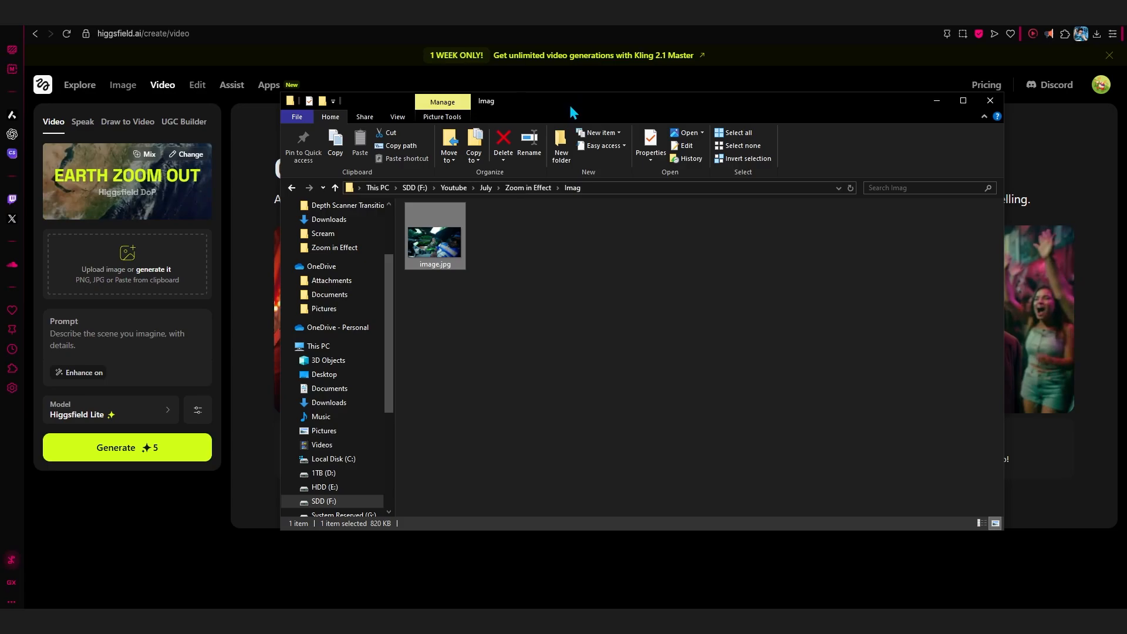
drag(434, 237, 169, 263)
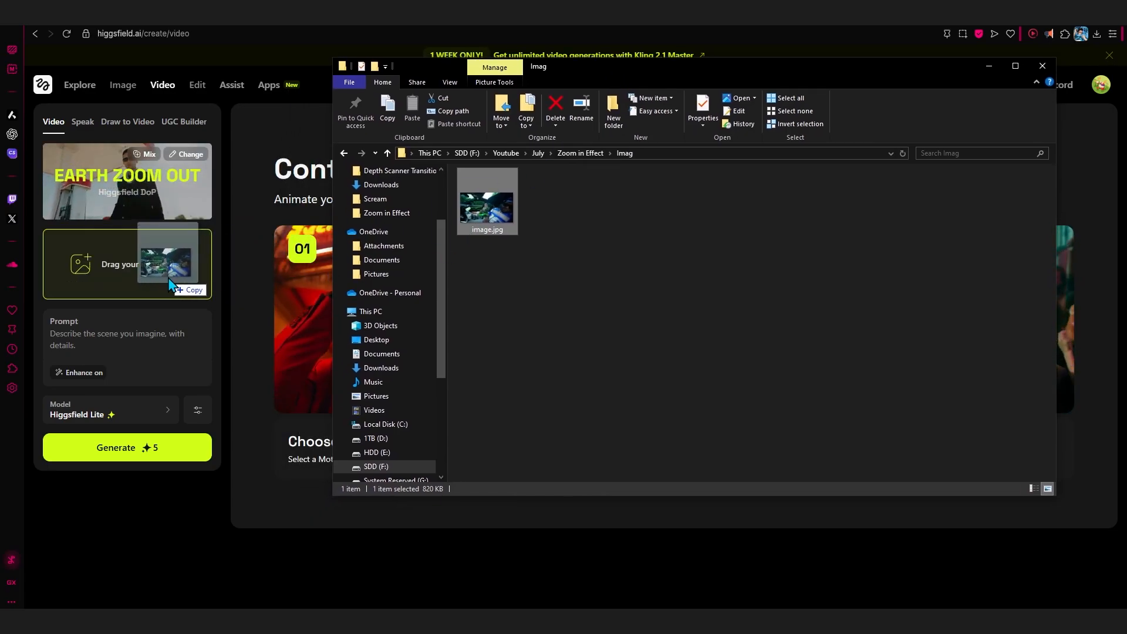
drag(487, 200, 83, 263)
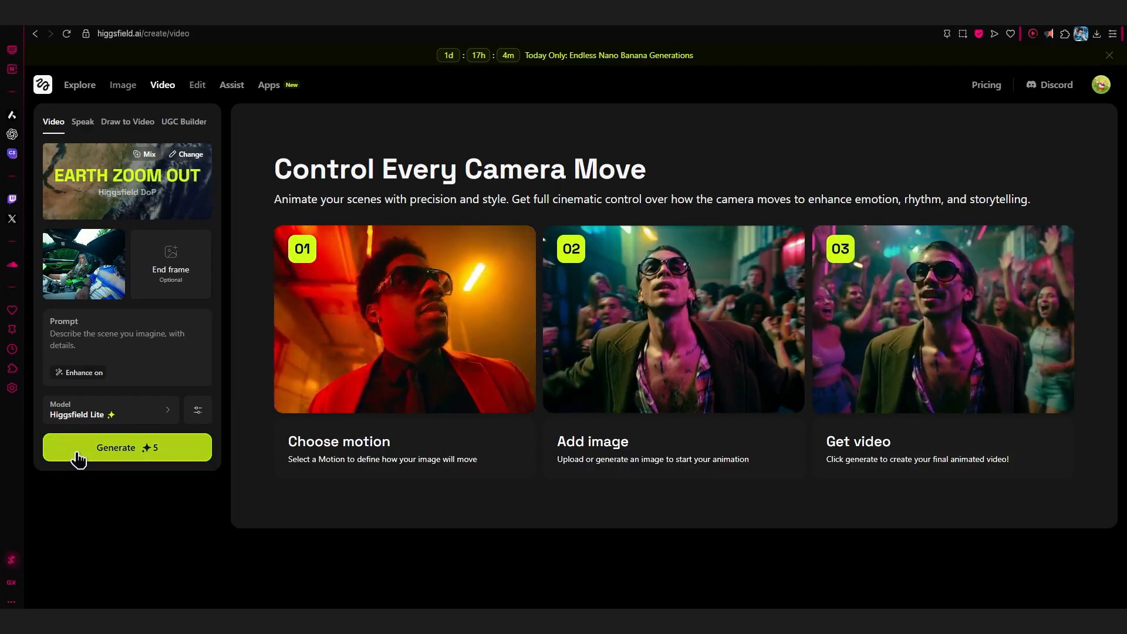
Generate the Earth Zoom Out video, dismissing the Out of Credits upgrade offer.
click(127, 447)
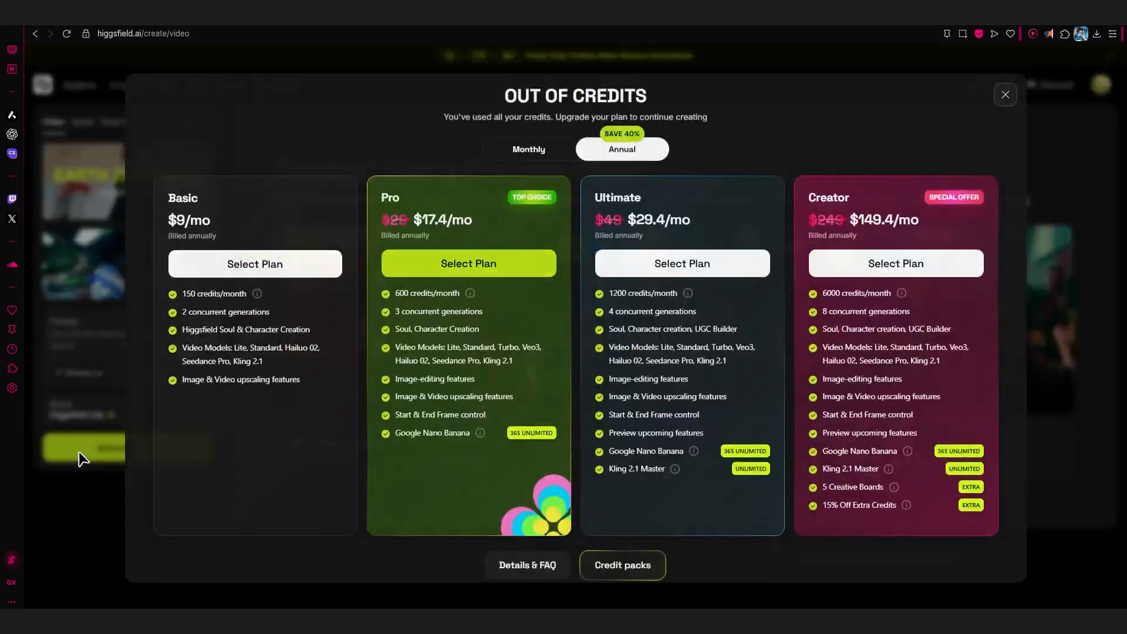
click(1004, 94)
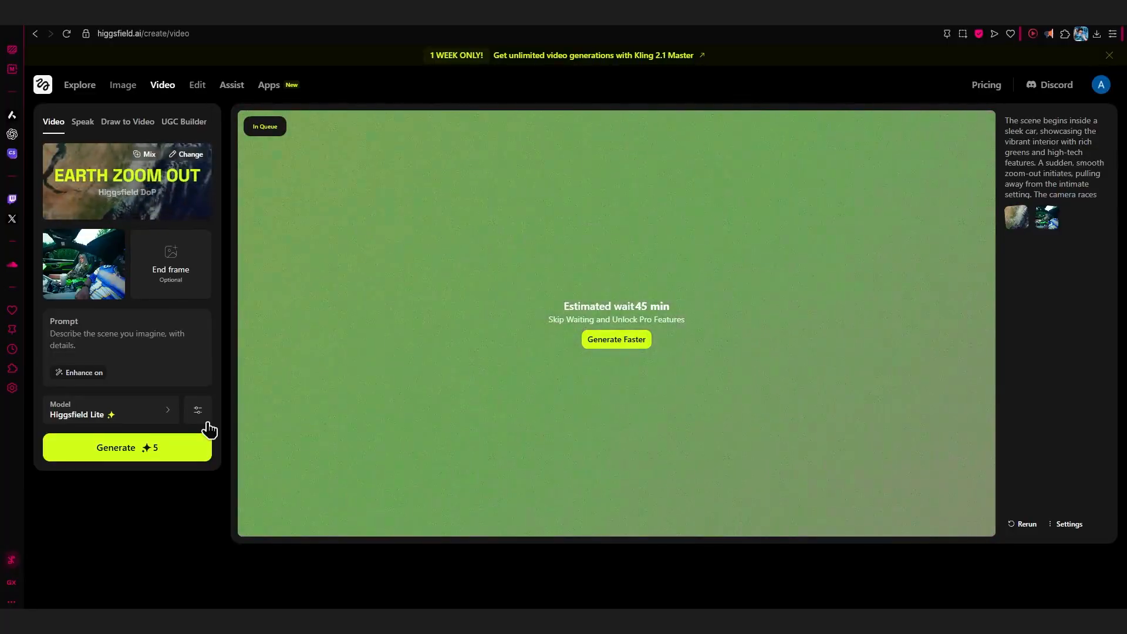
double_click(610, 306)
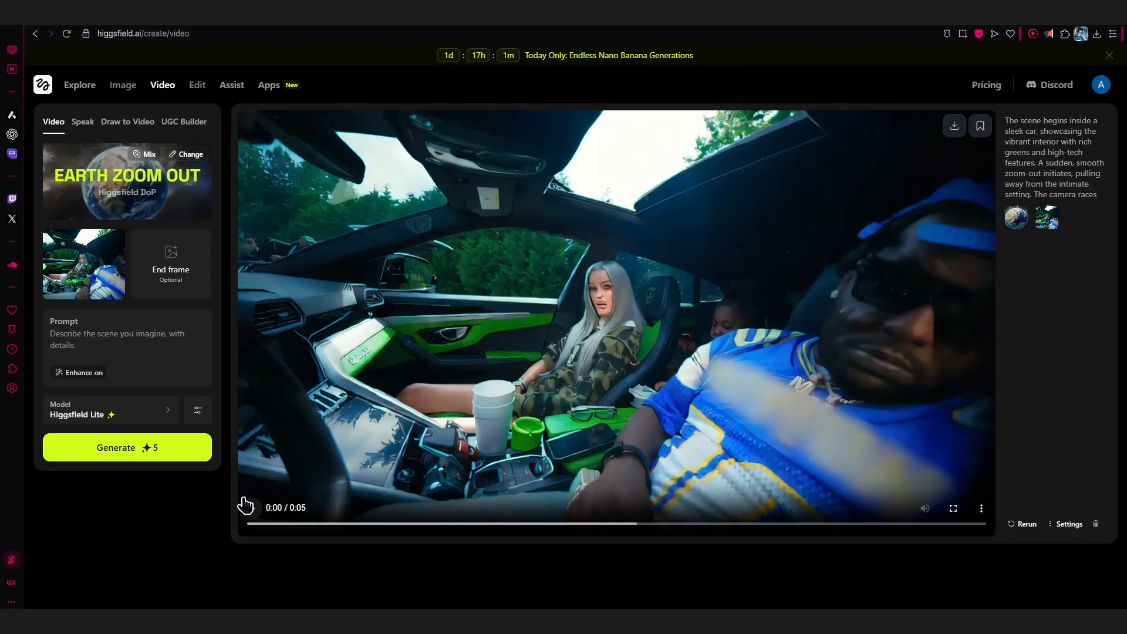
click(251, 507)
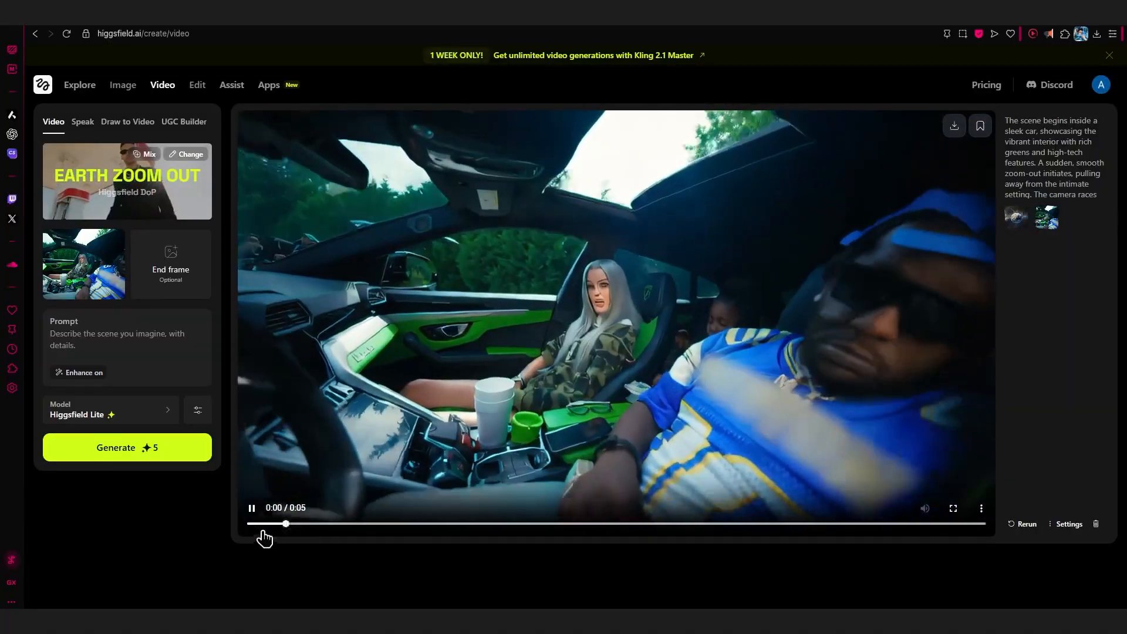
drag(285, 523, 359, 523)
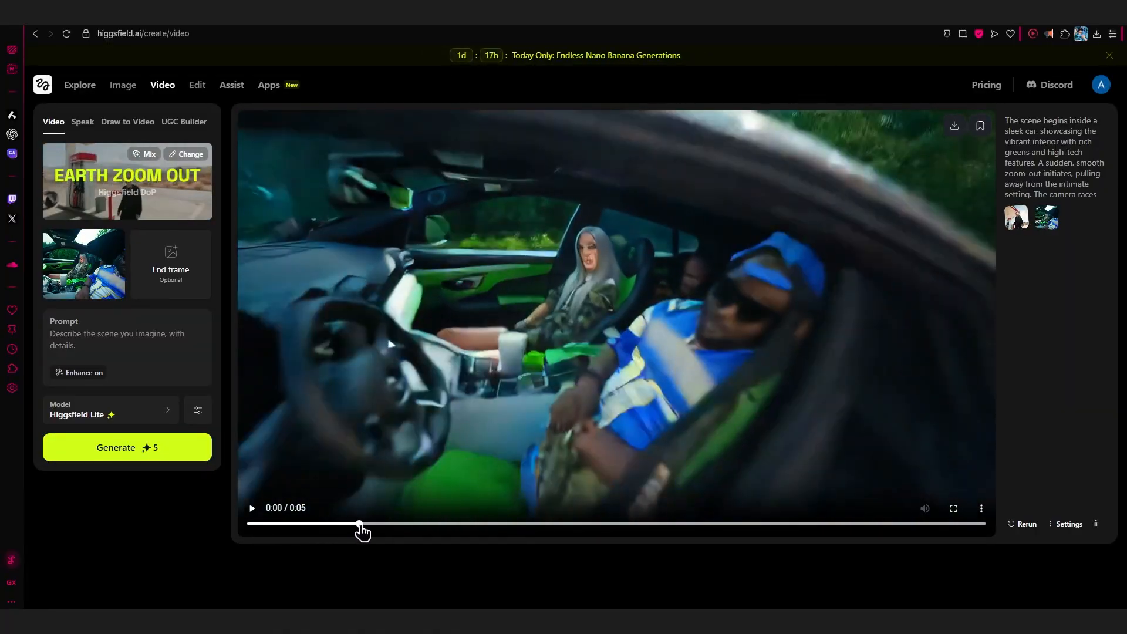
drag(359, 523, 405, 522)
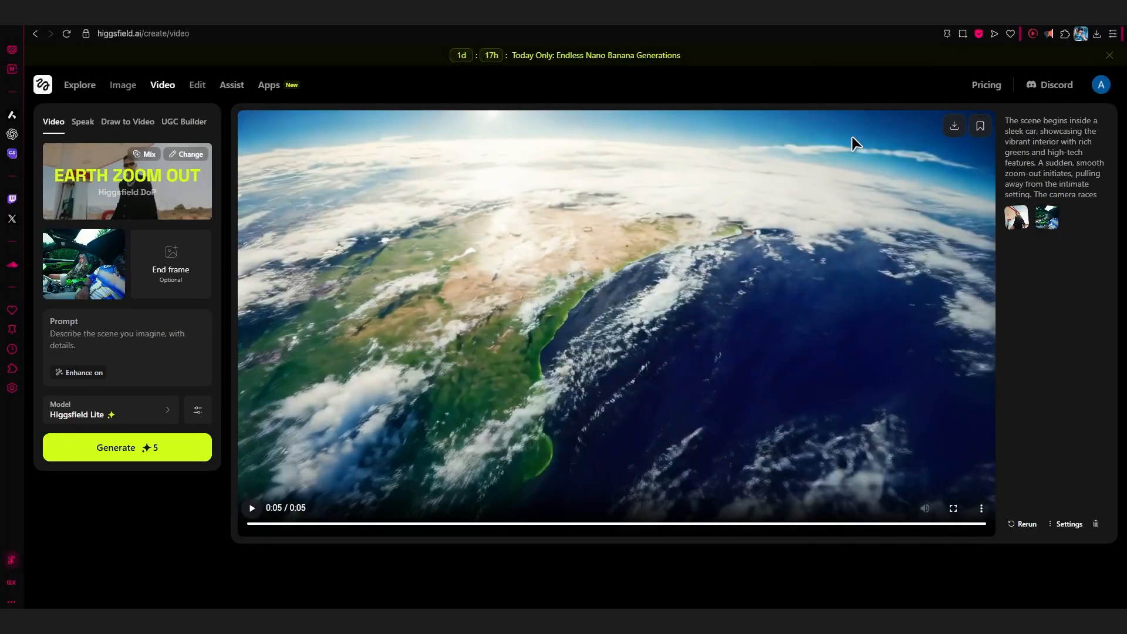
mouse_move(953, 152)
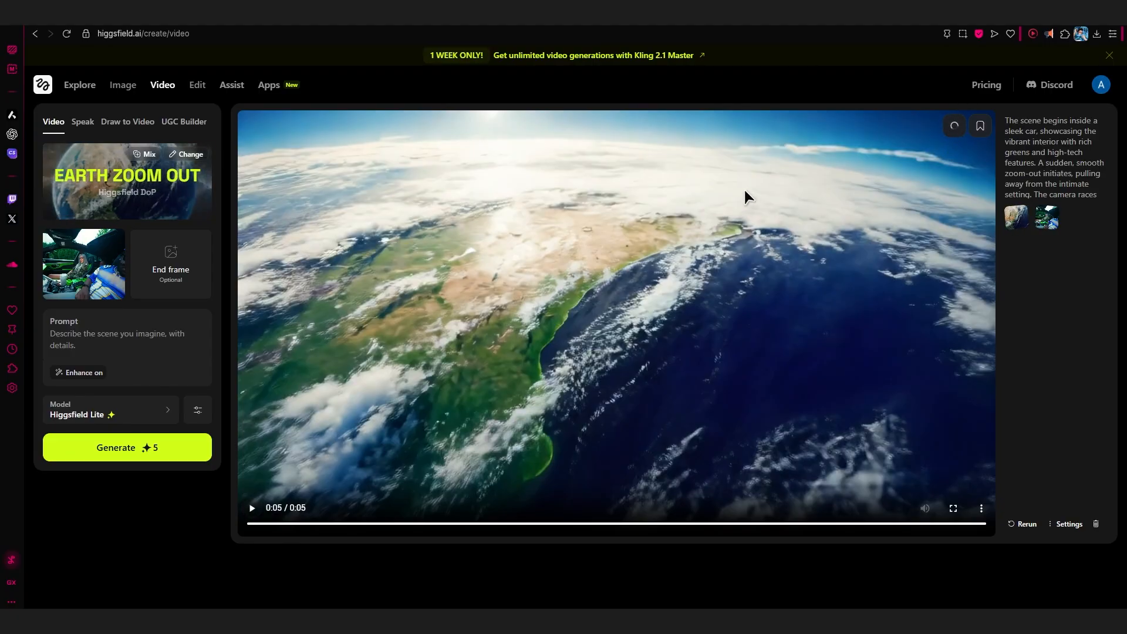
Download the clip as MP4 into F:\Youtube\July\Zoom in Effect.
click(953, 125)
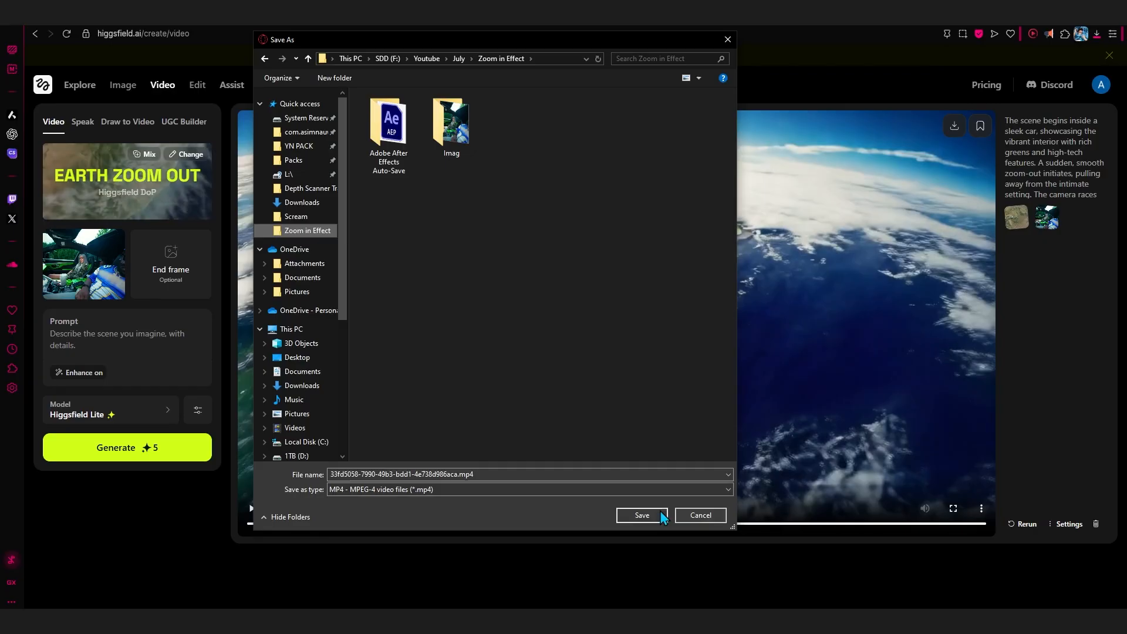
click(642, 515)
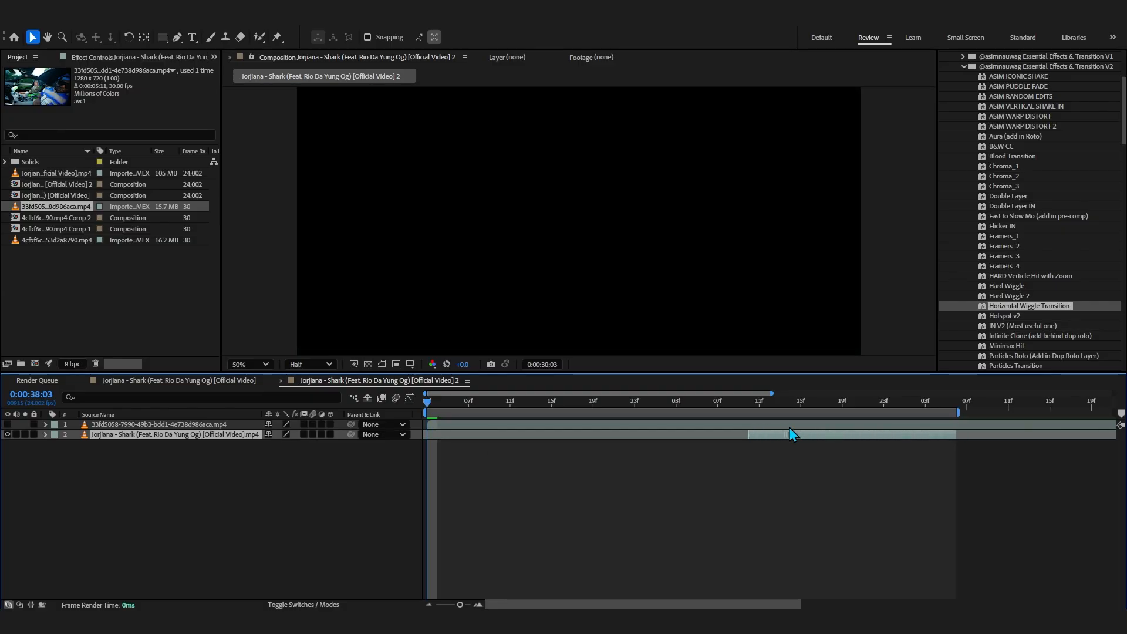
Select the Earth zoom layer above the music video and scrub through it.
click(727, 399)
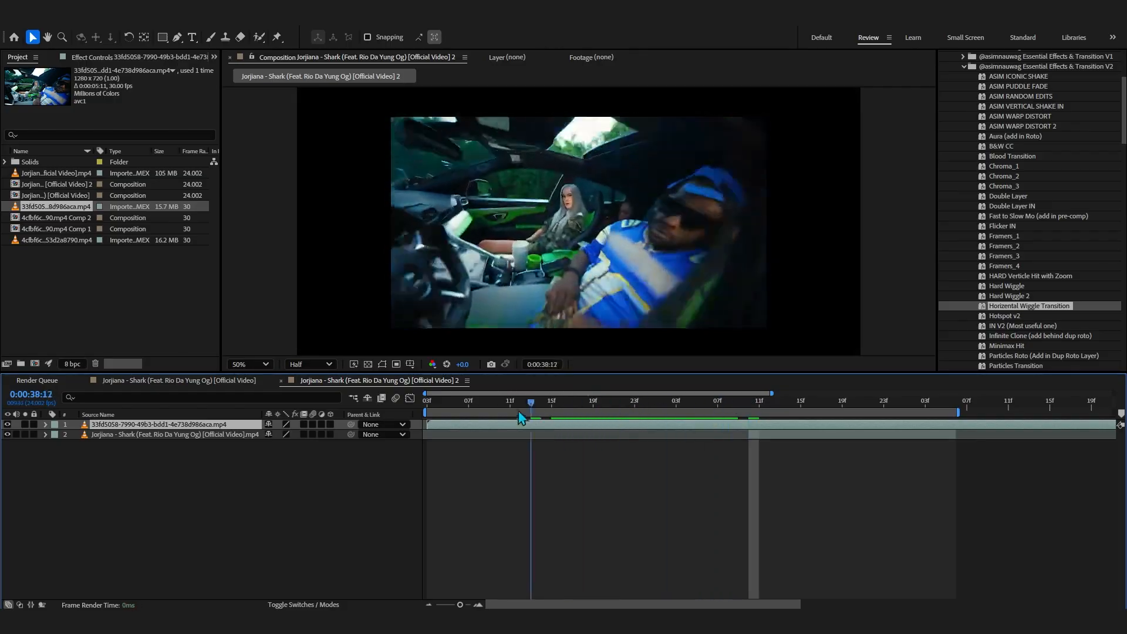
drag(529, 401, 458, 400)
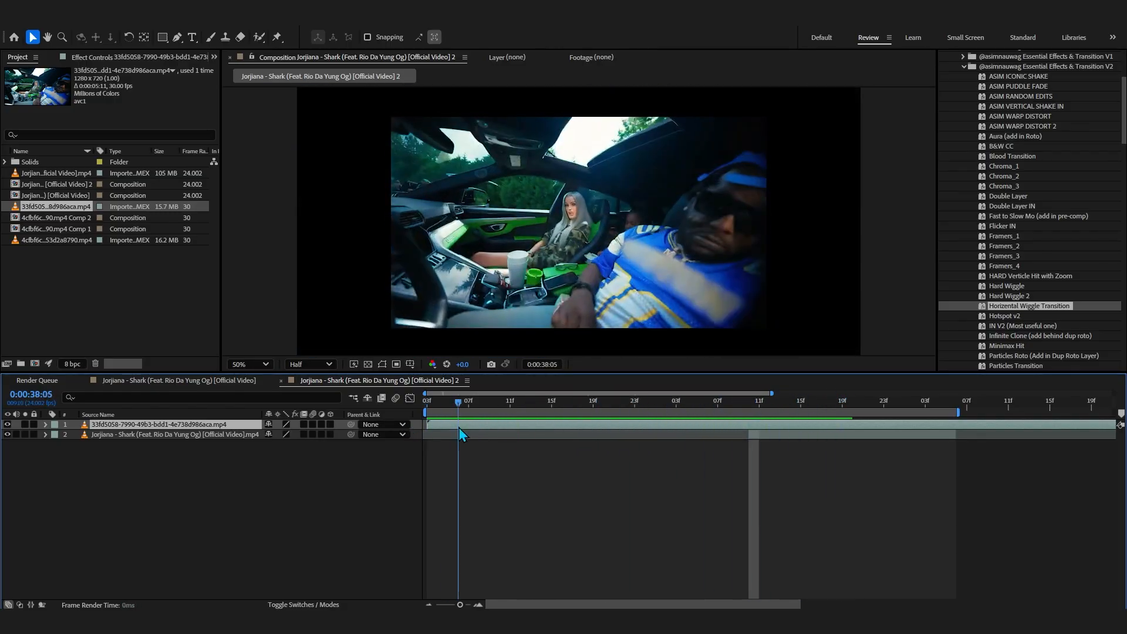
drag(459, 400, 552, 400)
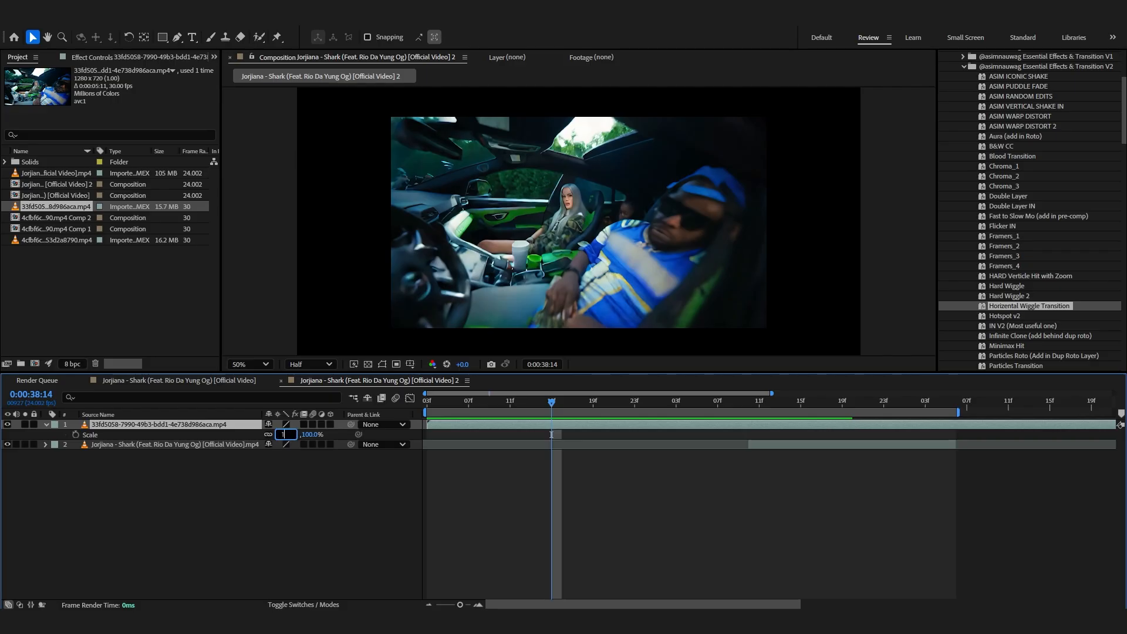
Scale the zoom layer to 150% and apply a negative Time Stretch to reverse it.
text(150.0)
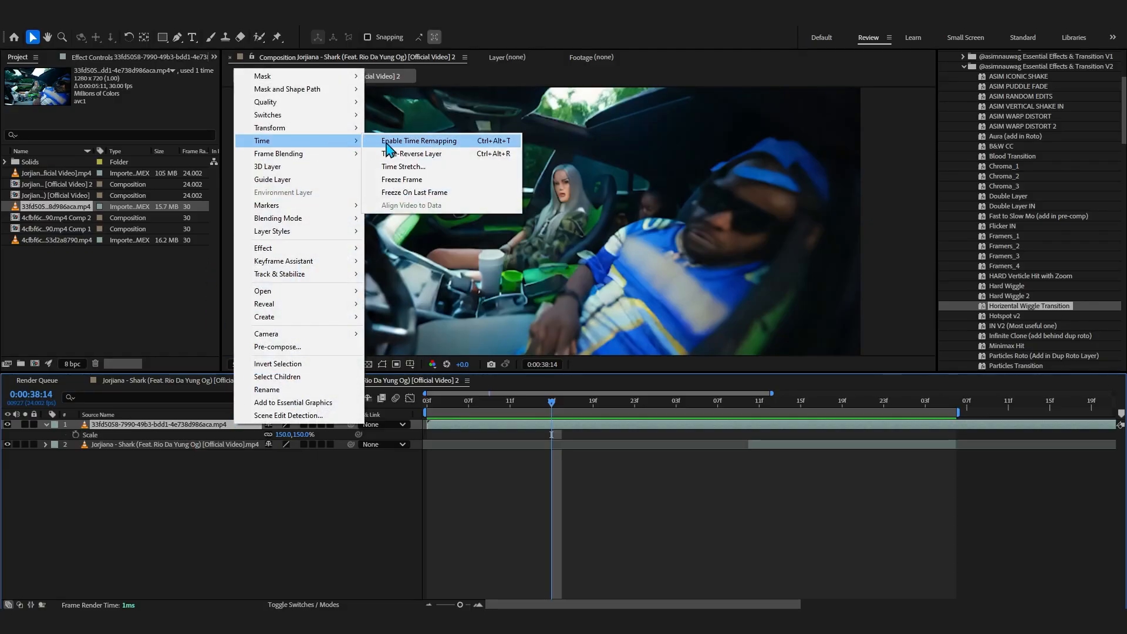
click(403, 166)
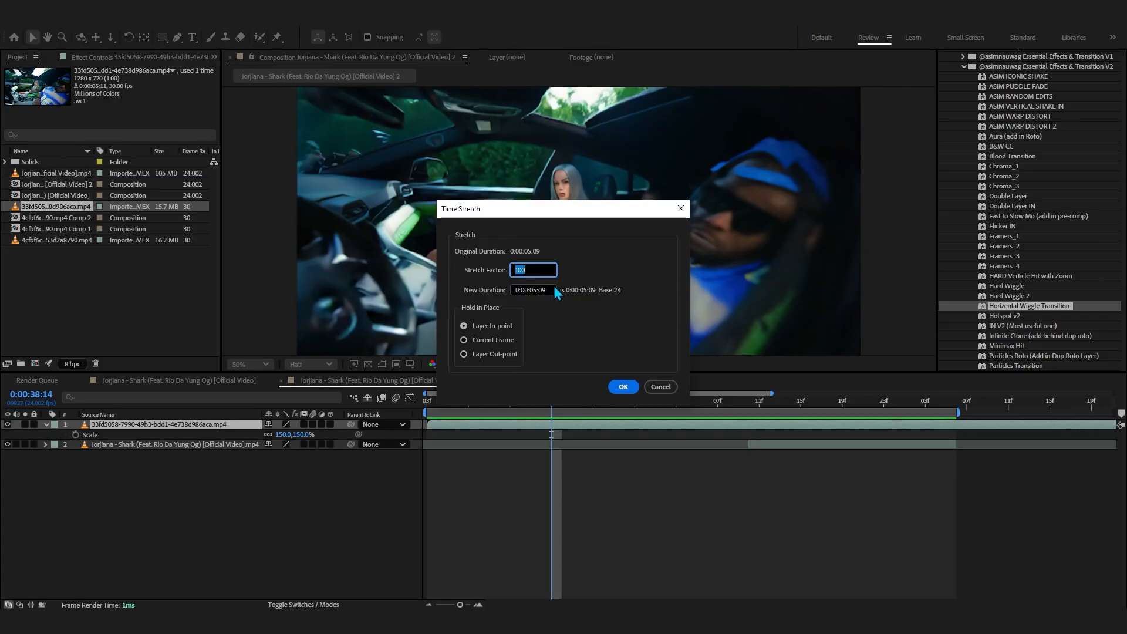
click(623, 387)
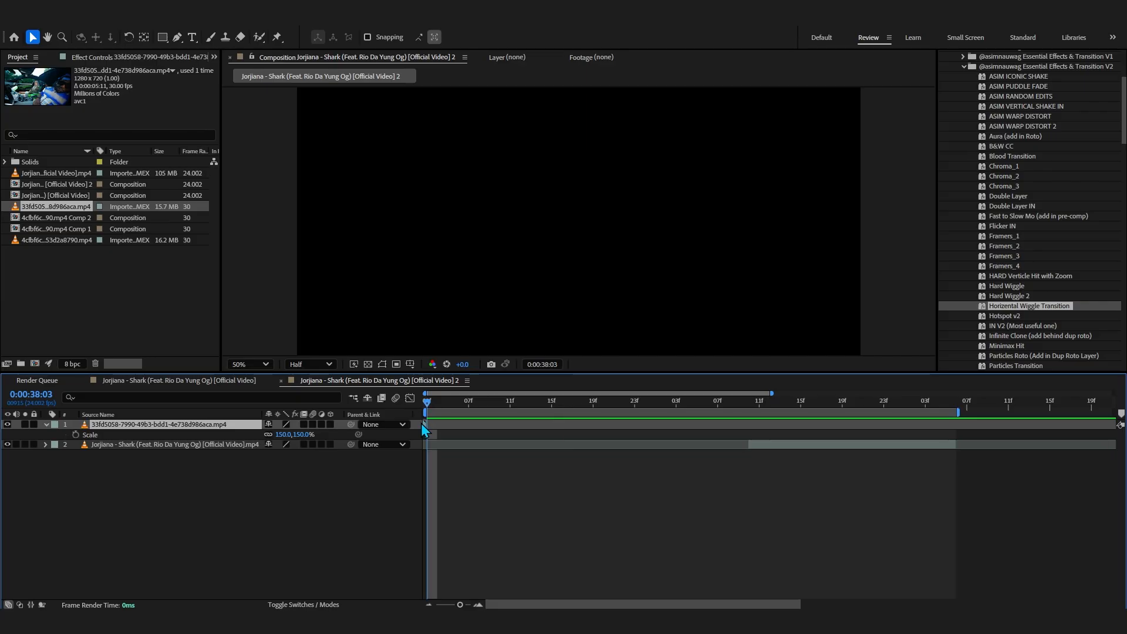
Scrub the reversed zoom clip, then slide the music video layer to start at its end.
click(457, 402)
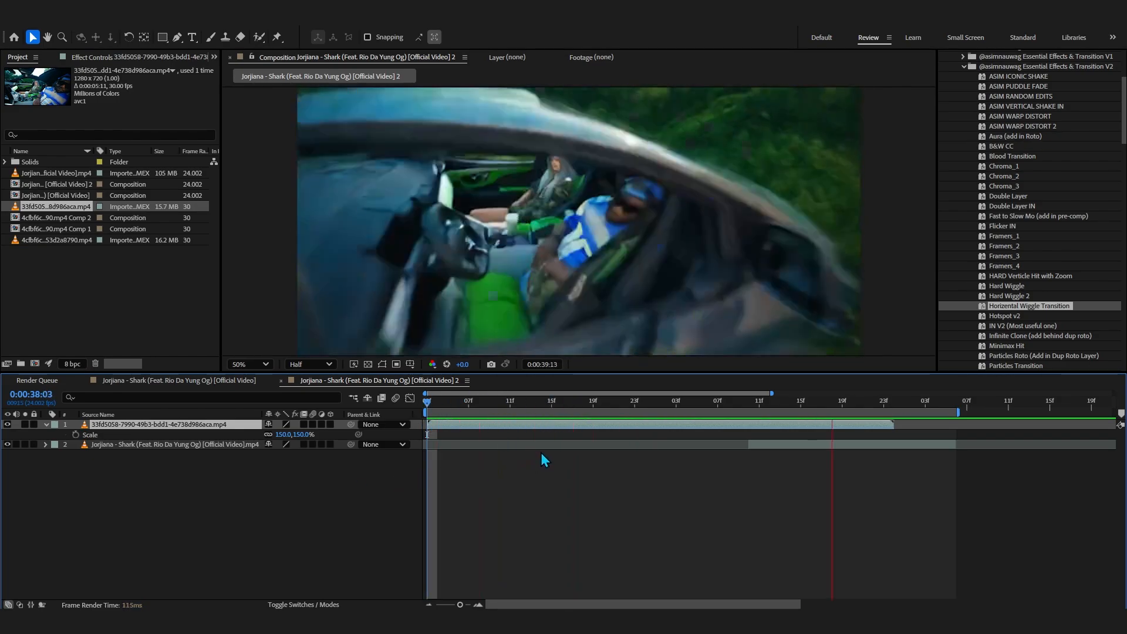
click(770, 411)
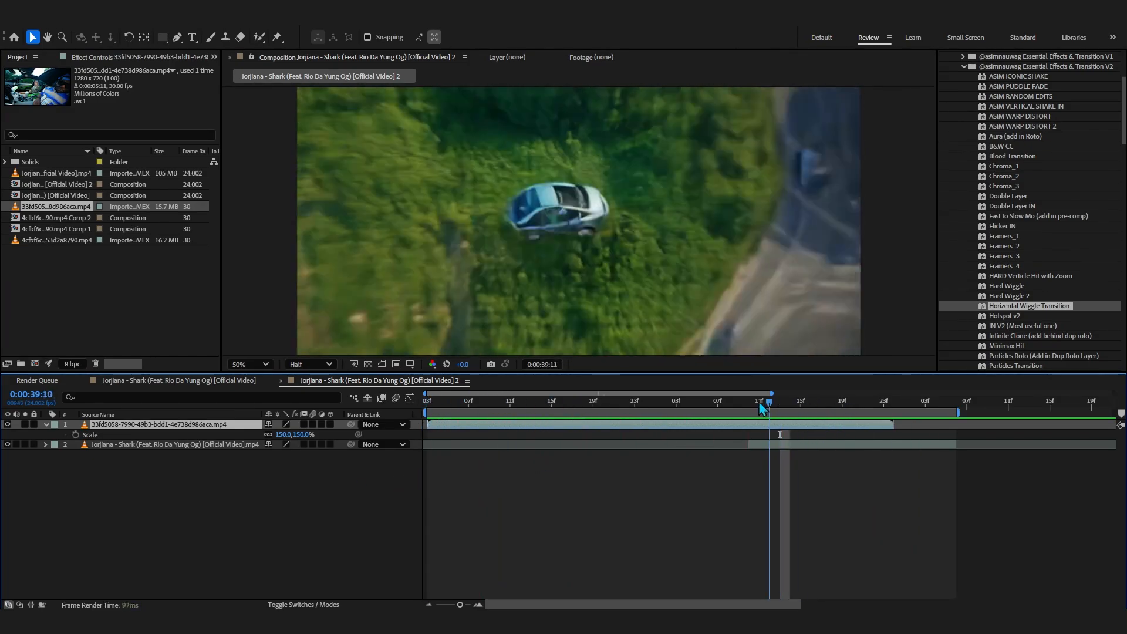
click(842, 400)
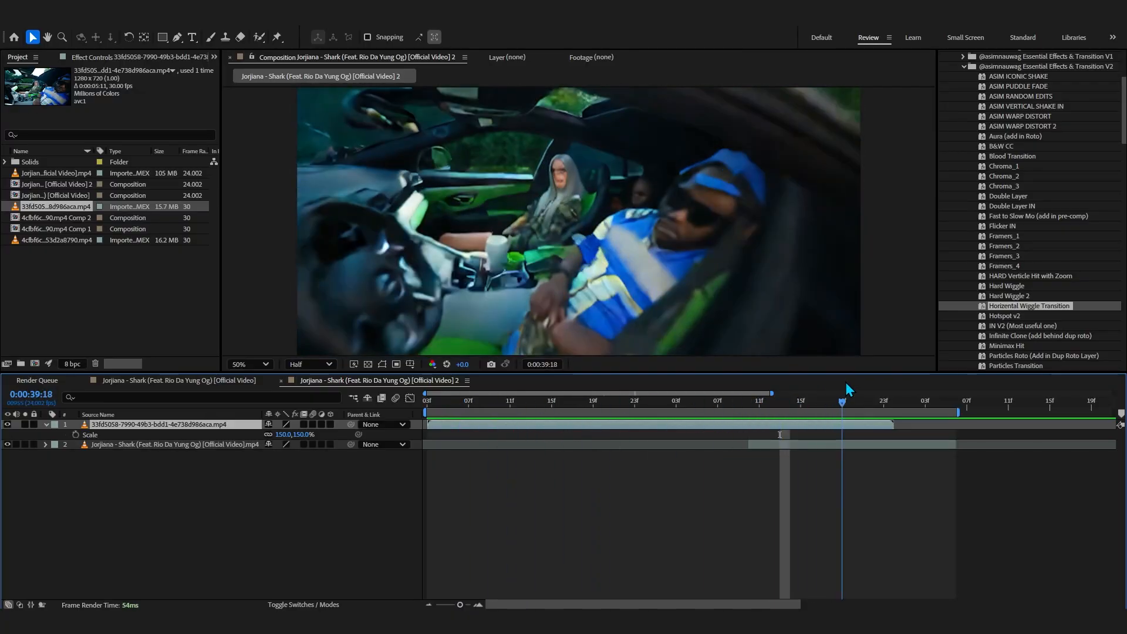
click(499, 401)
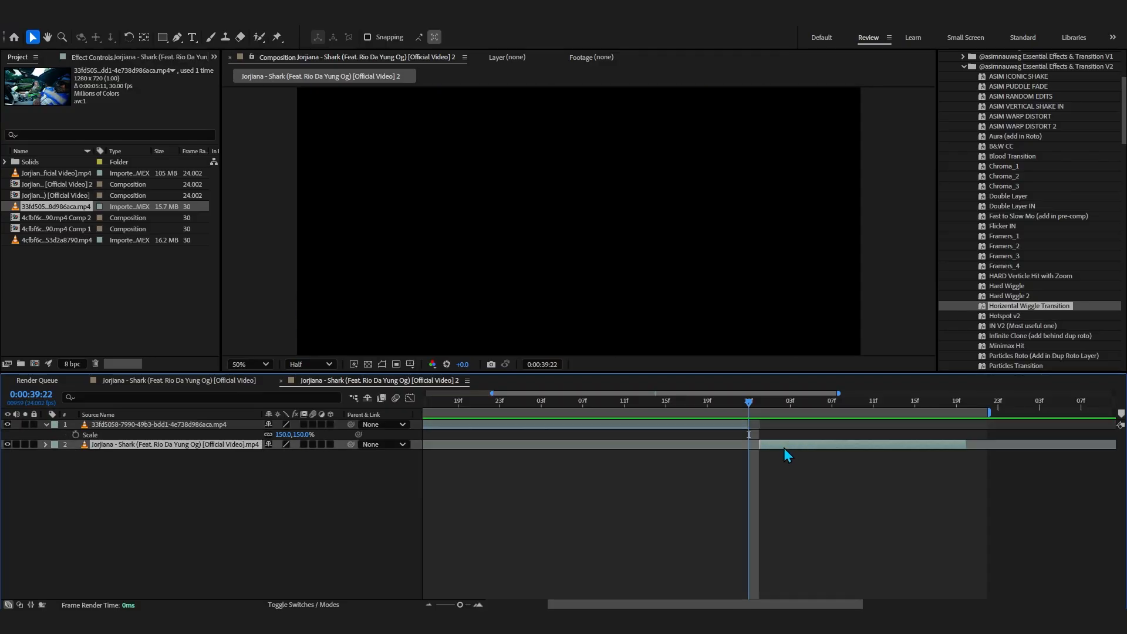
drag(748, 400, 707, 400)
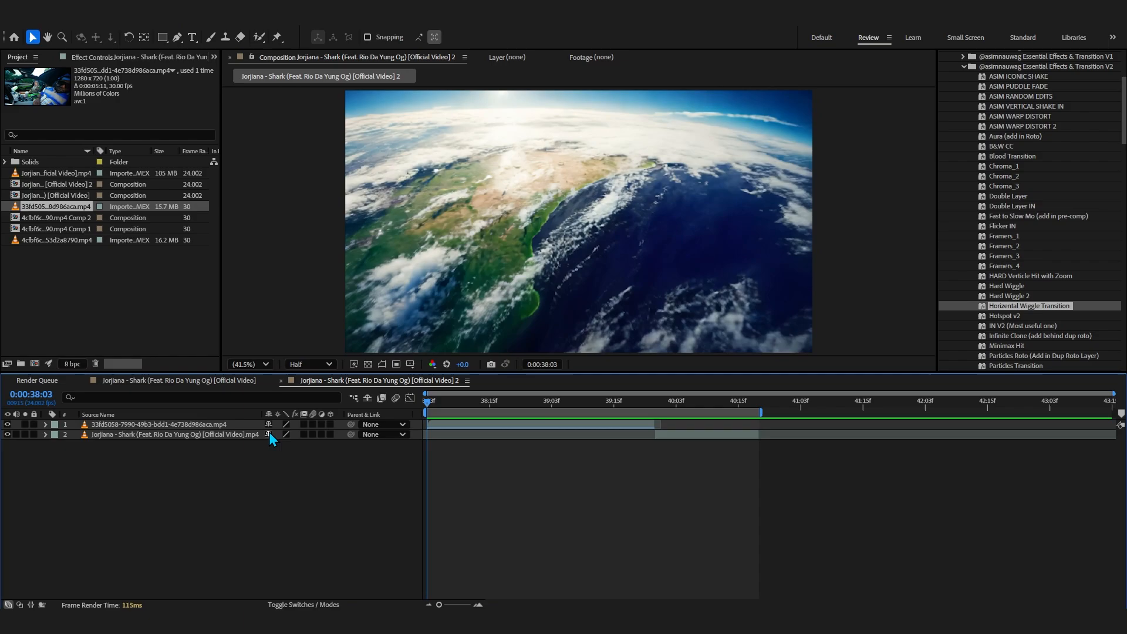
Pre-compose the Earth zoom clip into its own new composition.
right_click(153, 424)
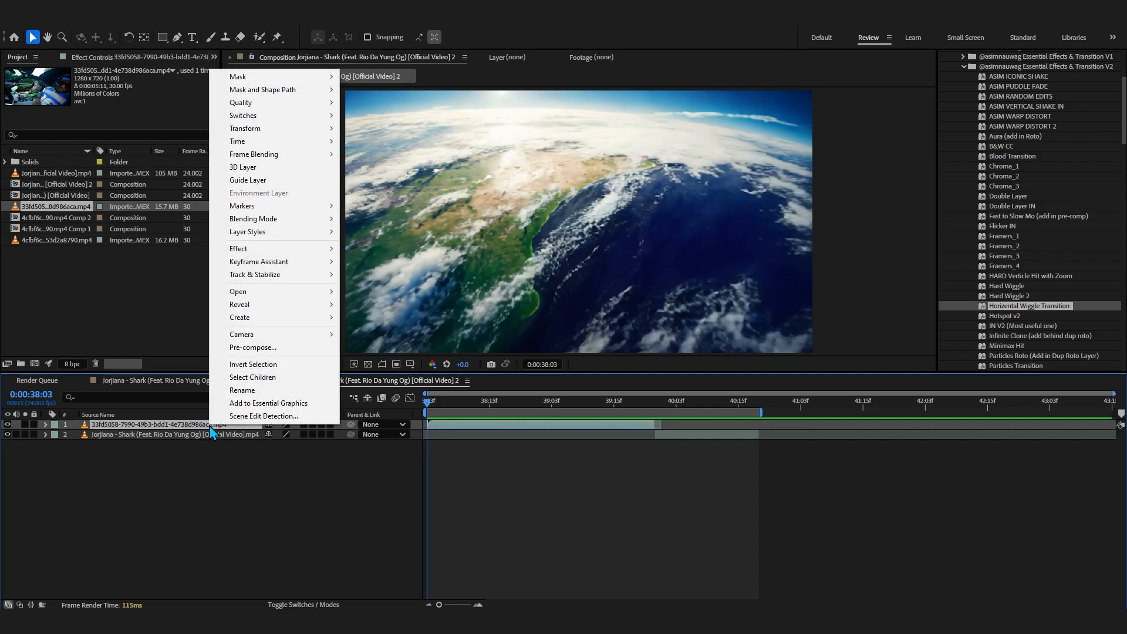
click(252, 348)
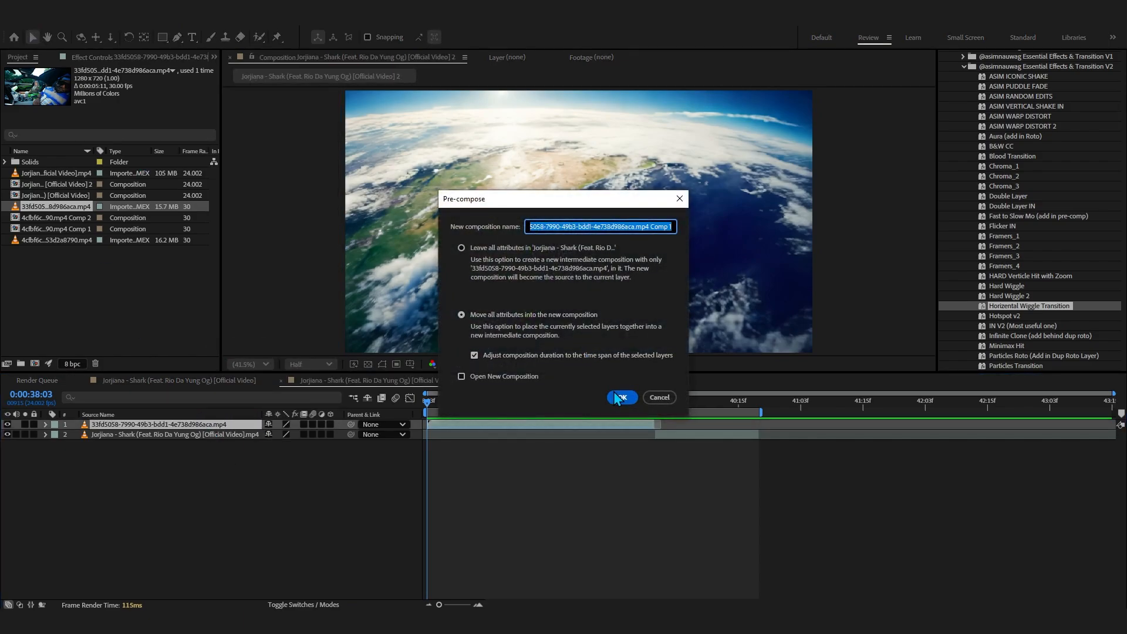
click(622, 397)
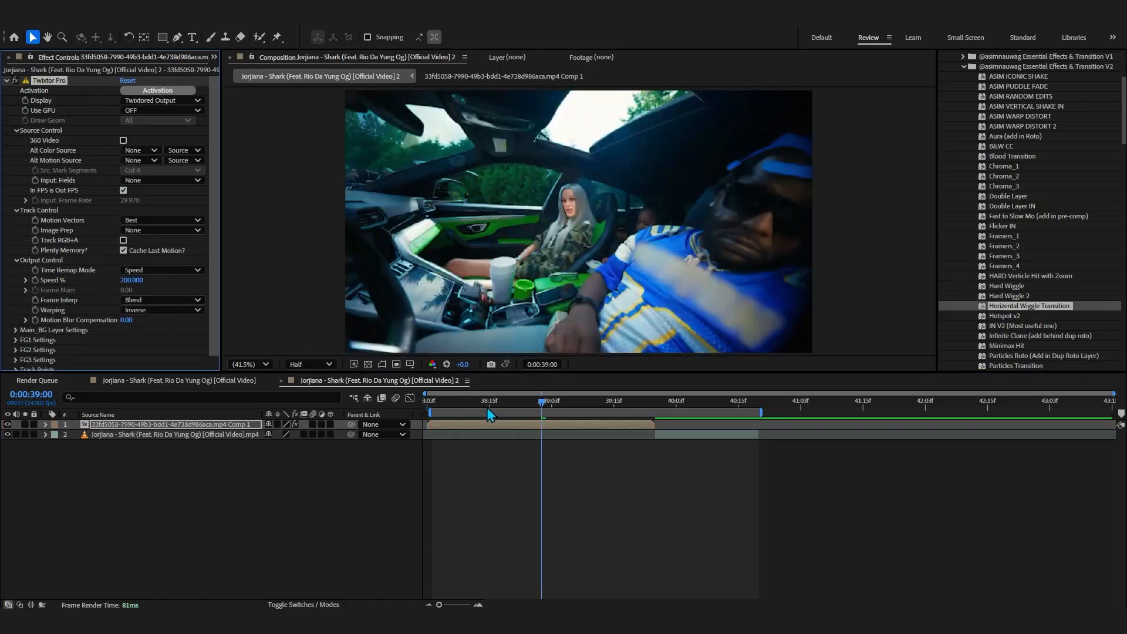
Select the Earth zoom layer and set Twixtor Pro Speed % keyframes along the timeline.
click(504, 401)
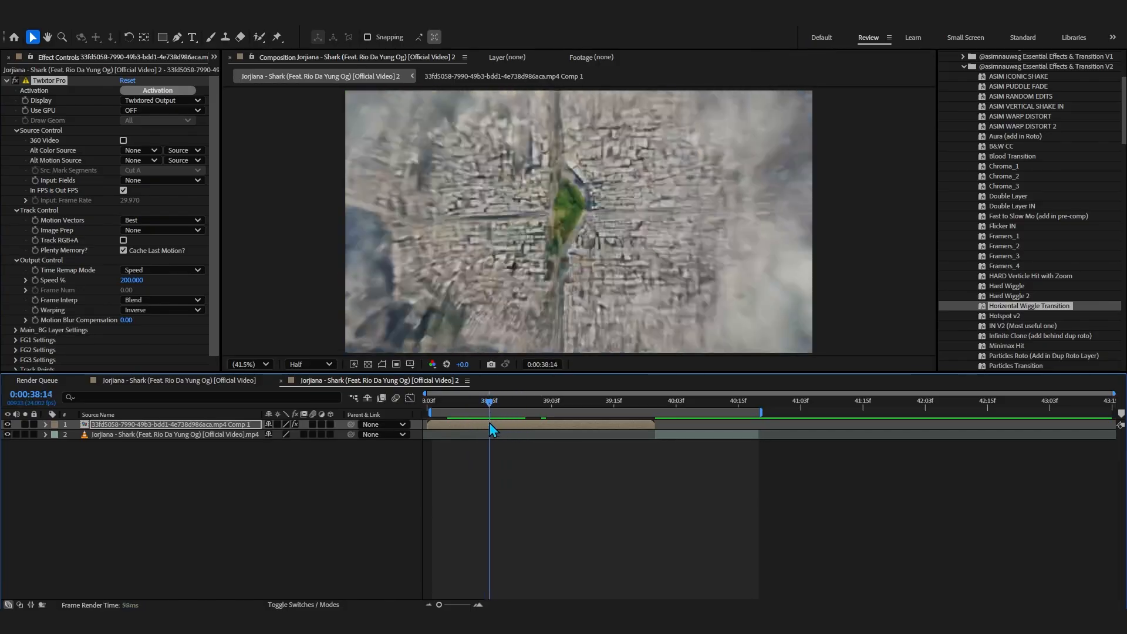
click(514, 402)
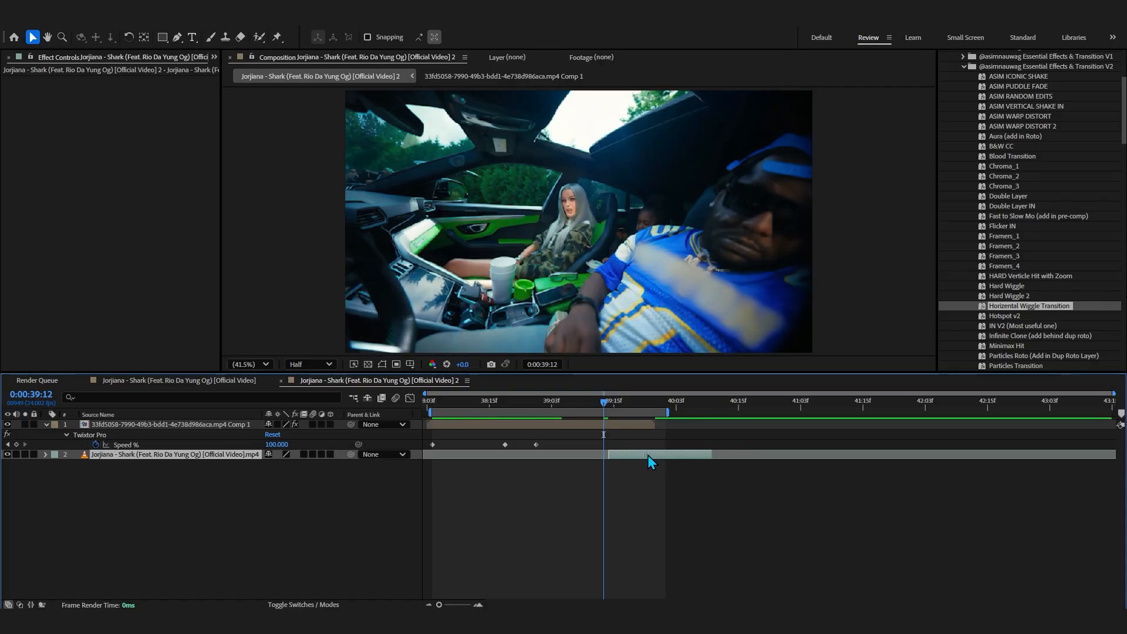
click(705, 403)
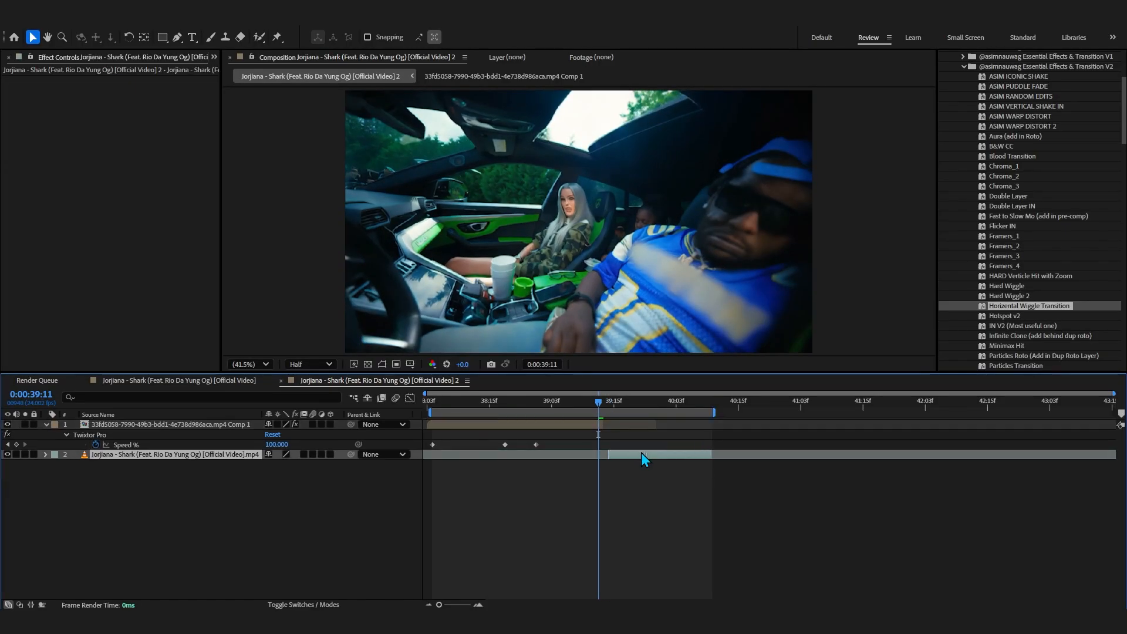
click(429, 400)
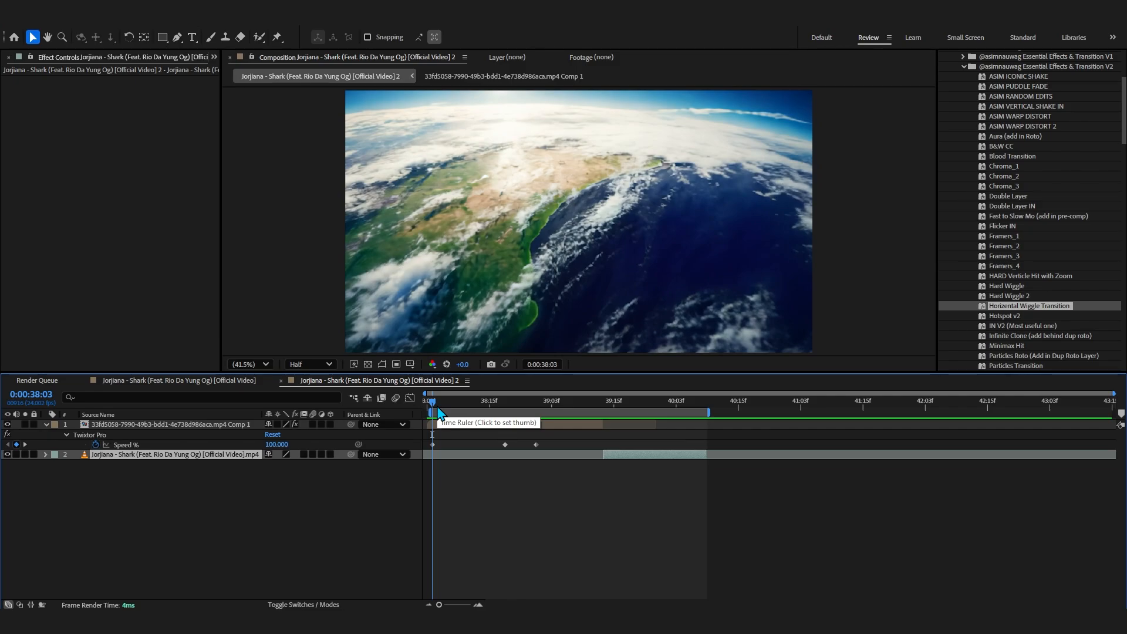
click(493, 400)
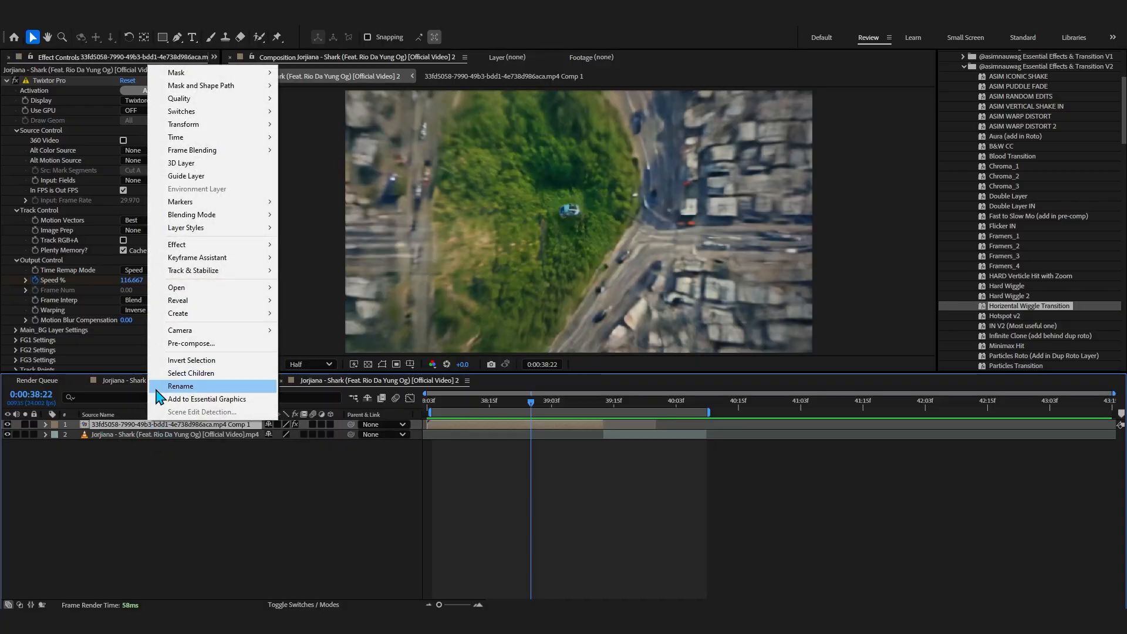
Pre-compose the zoom layer again, preview the RSMB blur, and keyframe Blur Amount at the cut.
click(191, 343)
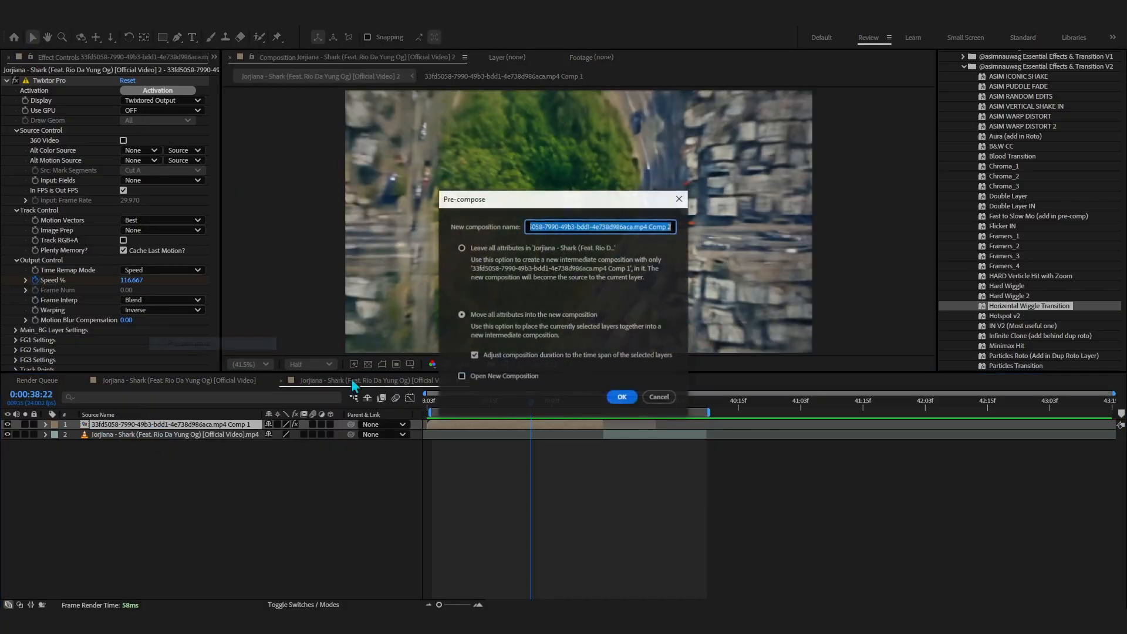
click(621, 396)
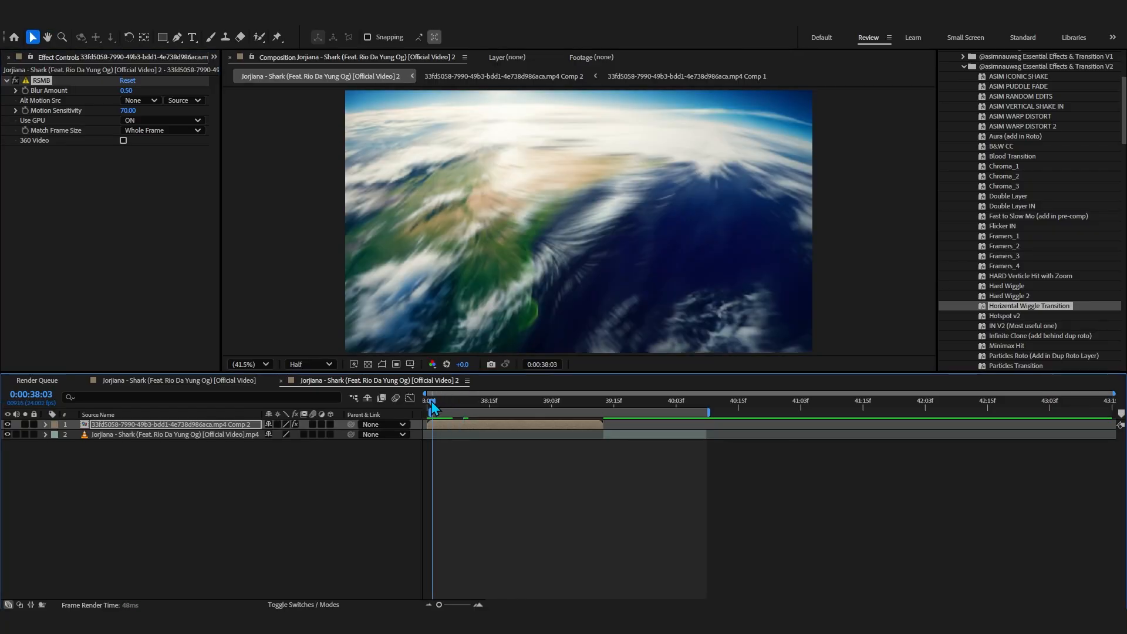
drag(430, 400, 486, 400)
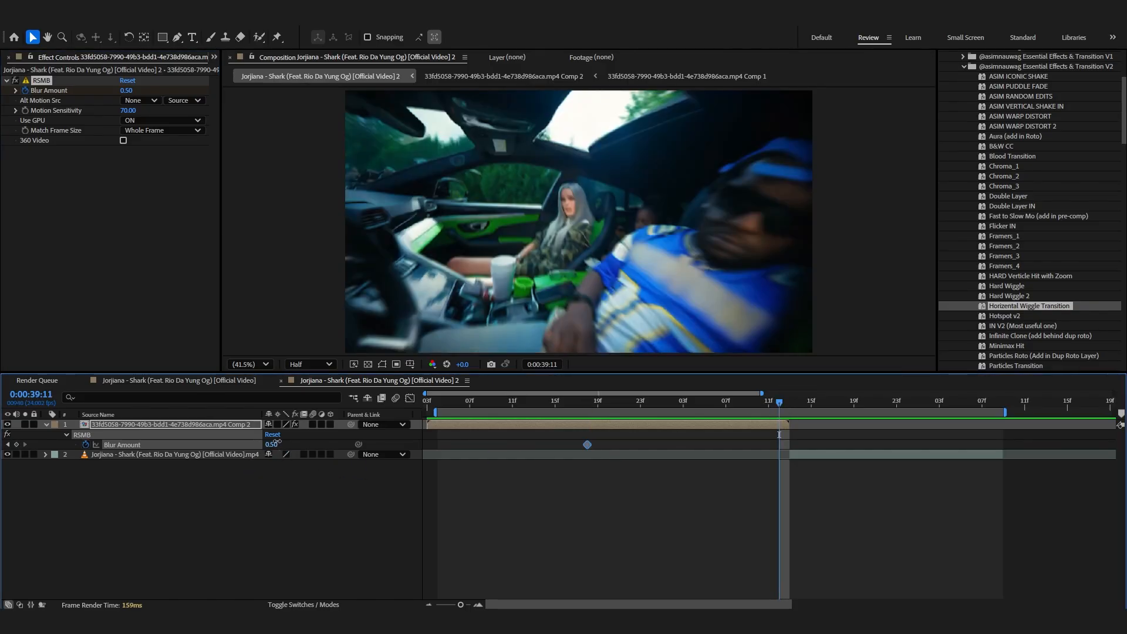
click(629, 402)
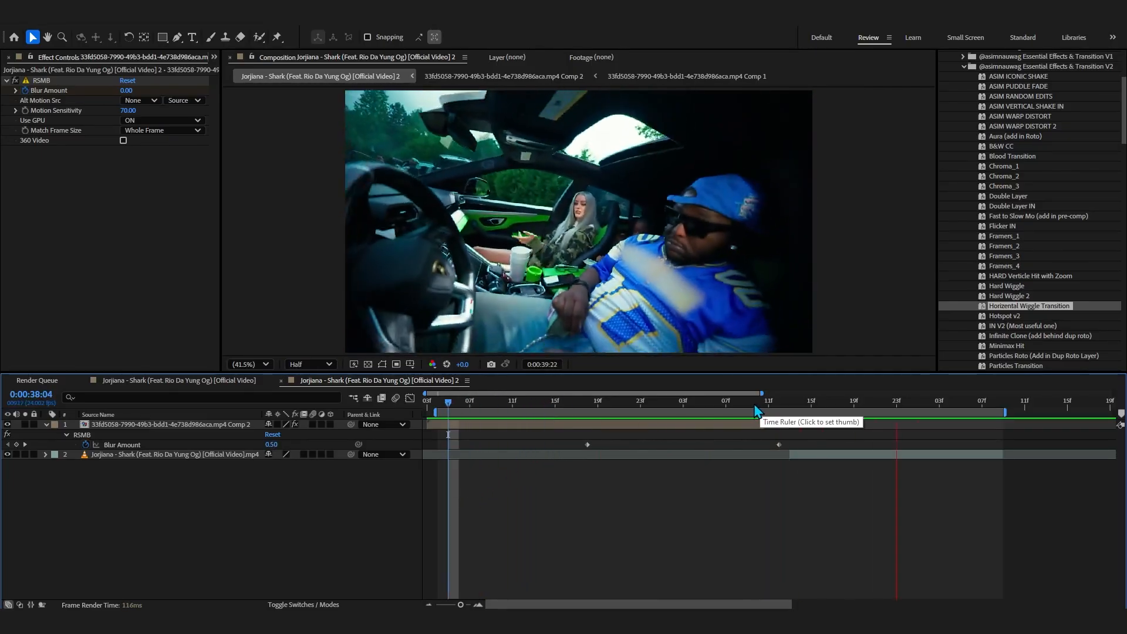
Set Radial Blur to Zoom, keyframe its Amount, and compare the shot with and without it.
click(587, 401)
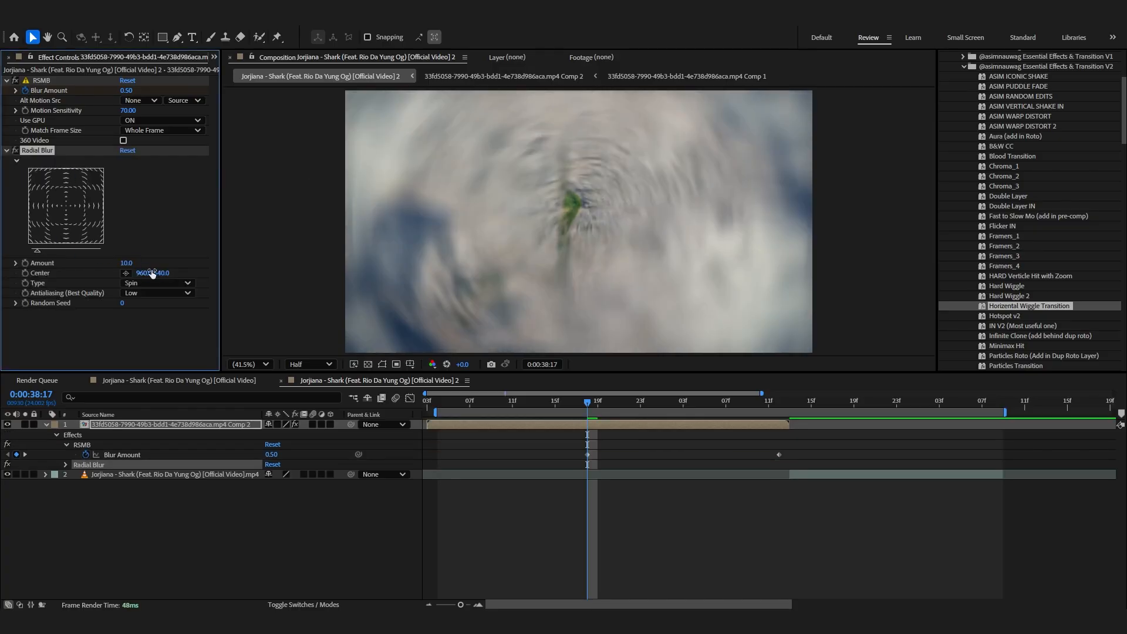
click(156, 283)
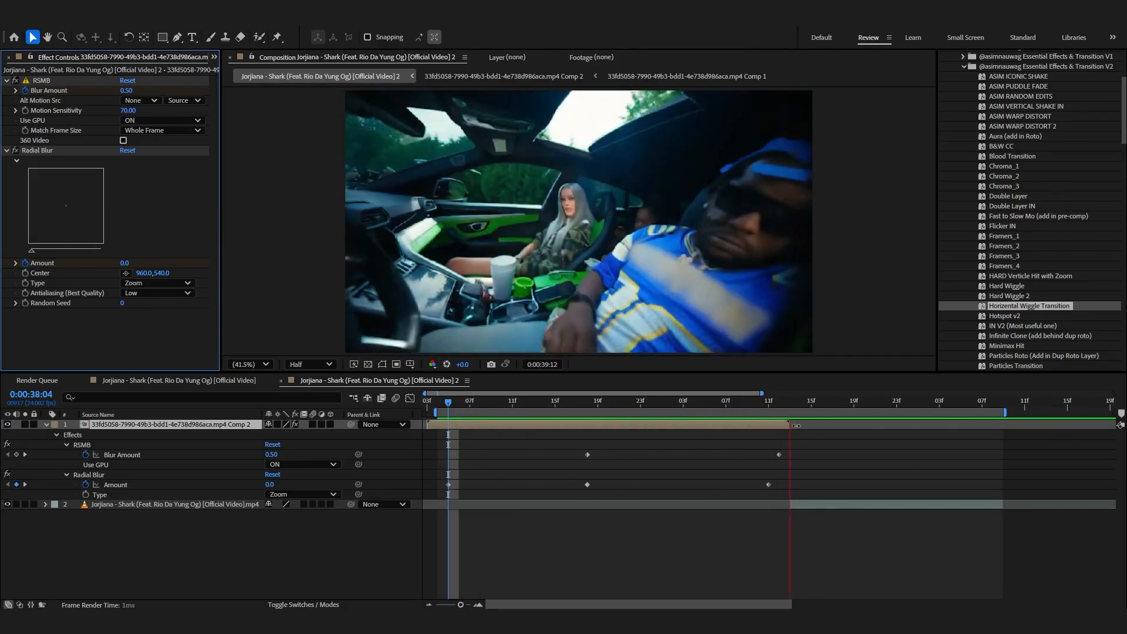
click(554, 414)
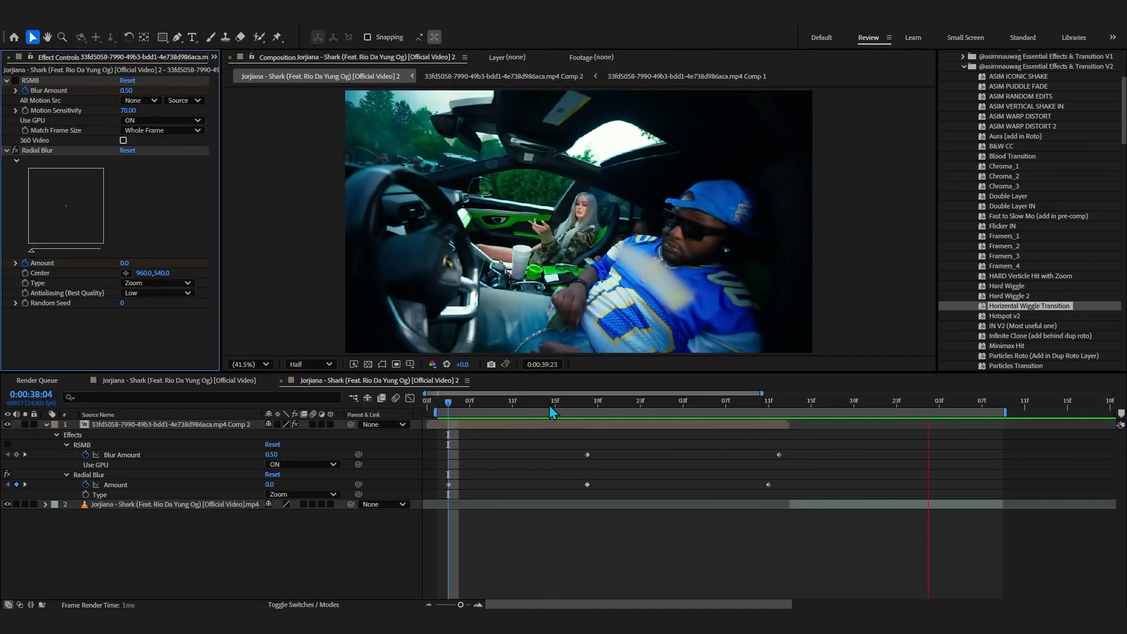
click(695, 400)
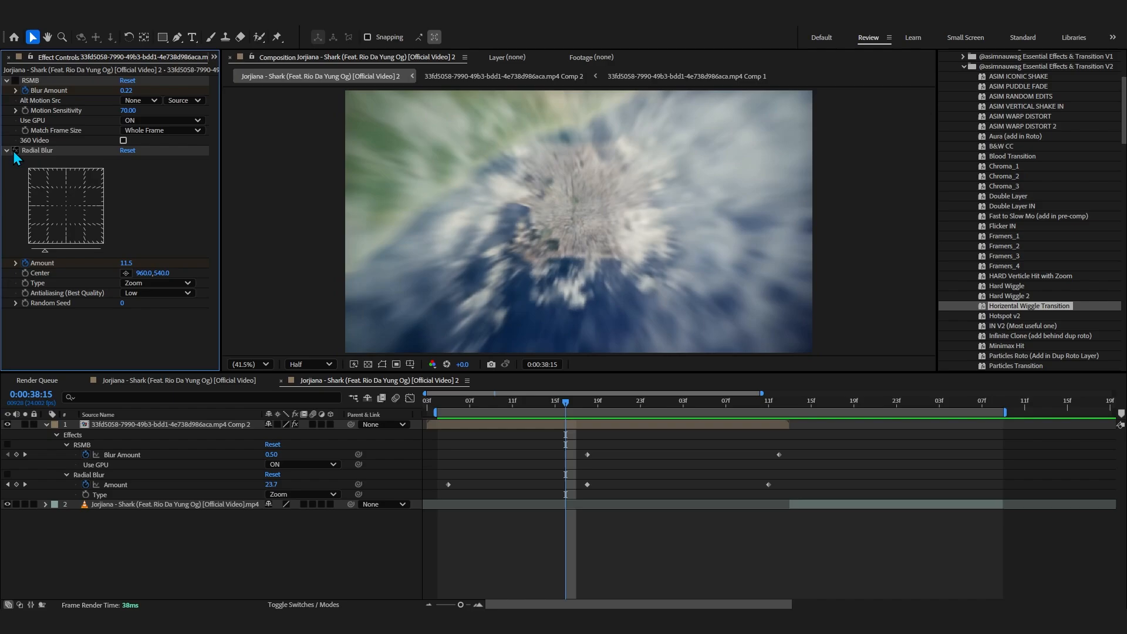
click(872, 400)
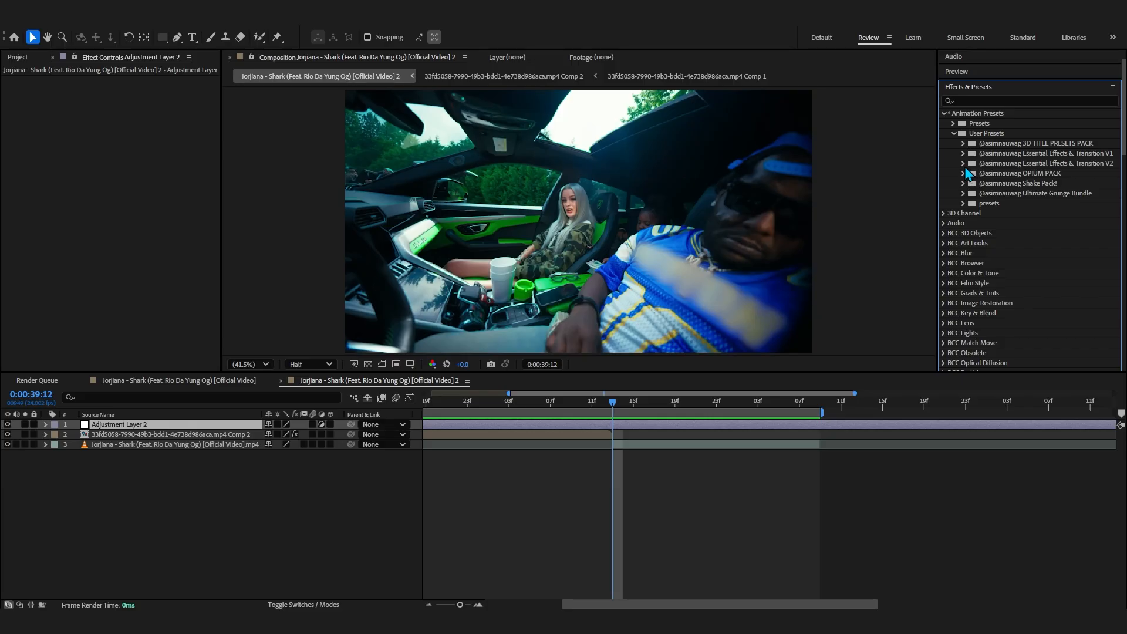
Expand the V2 transition preset pack and apply Horizontal Wiggle Transition to the adjustment layer.
click(963, 163)
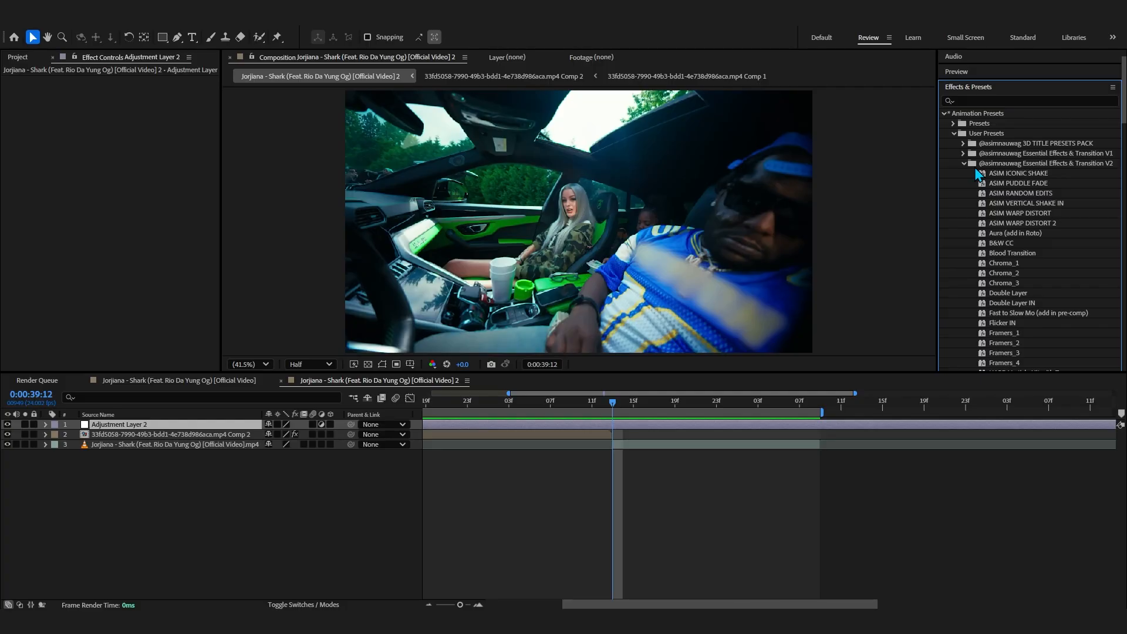
scroll(down, 3)
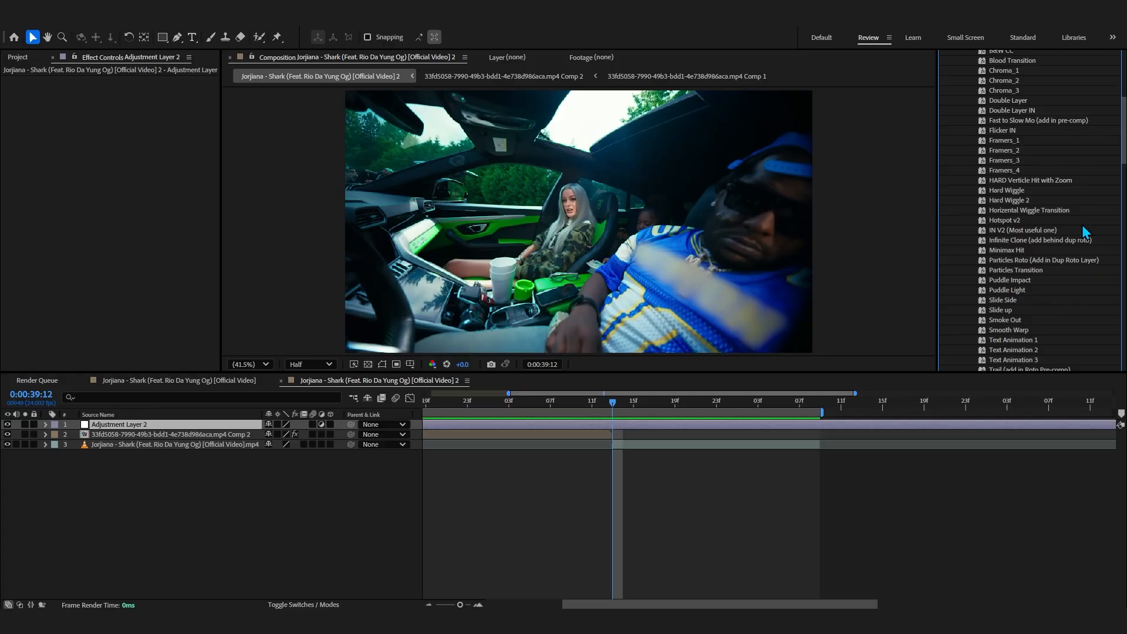
scroll(down, 3)
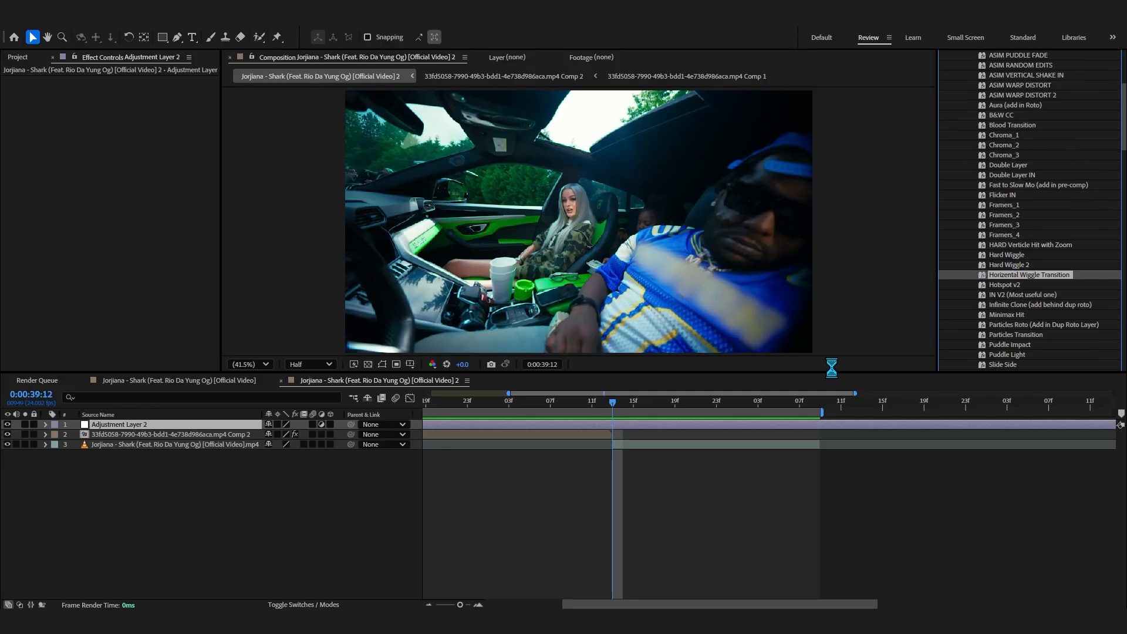
click(119, 424)
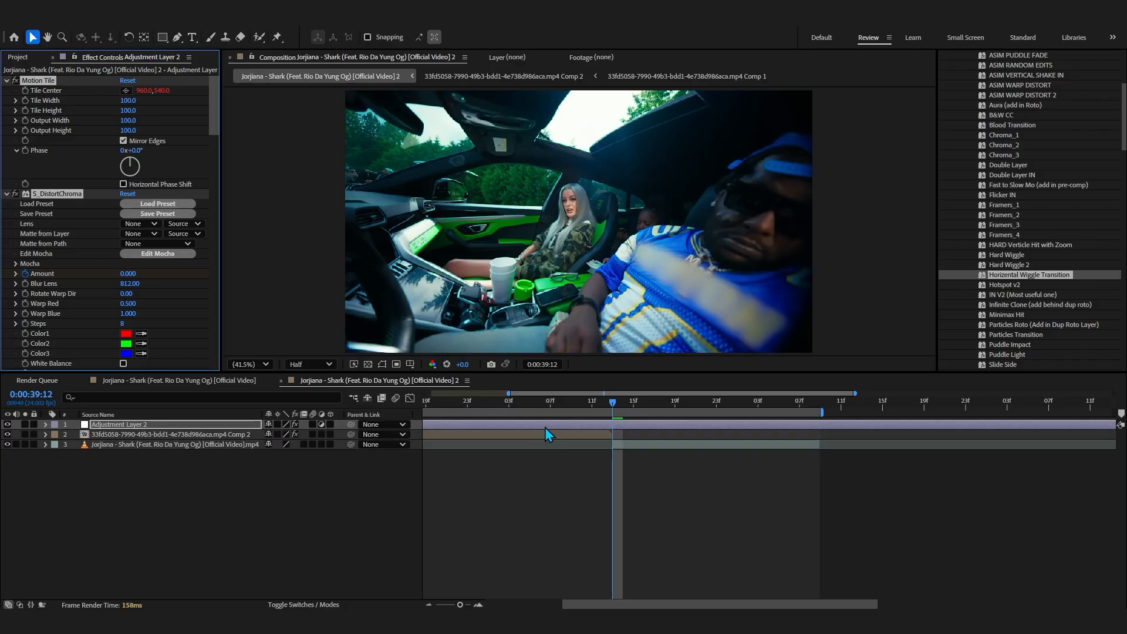
click(44, 424)
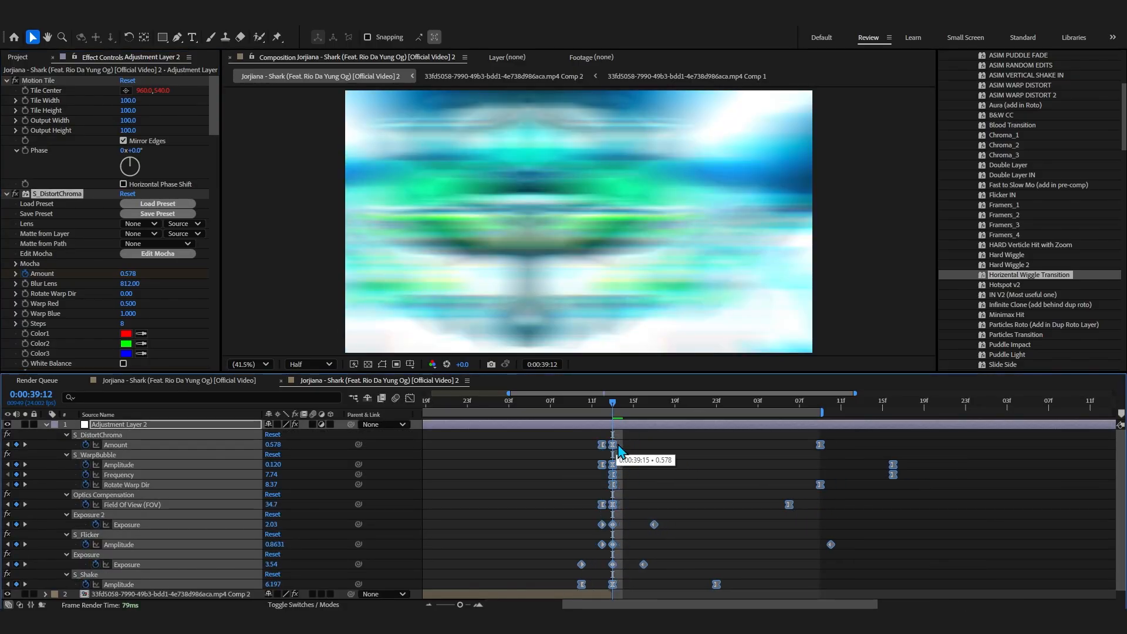
click(633, 402)
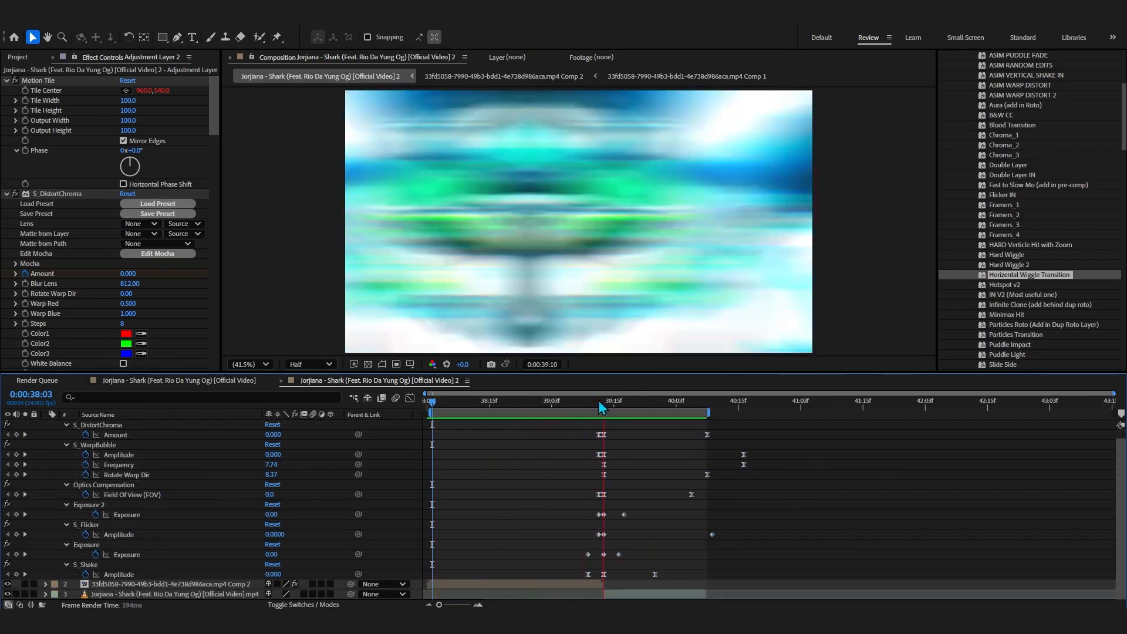
click(655, 414)
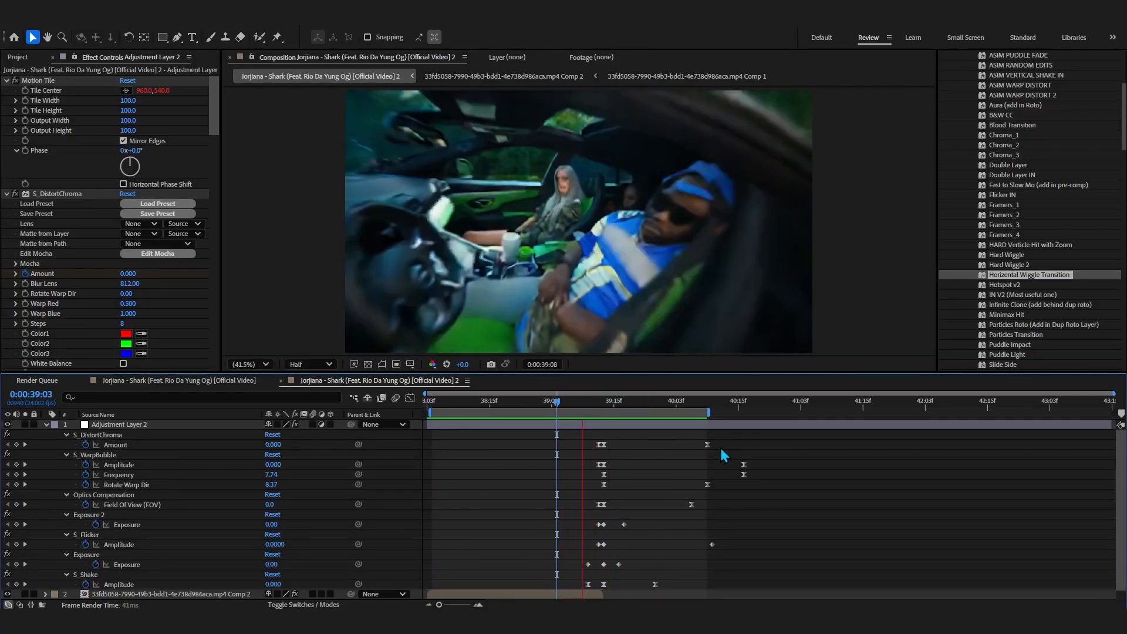
click(557, 411)
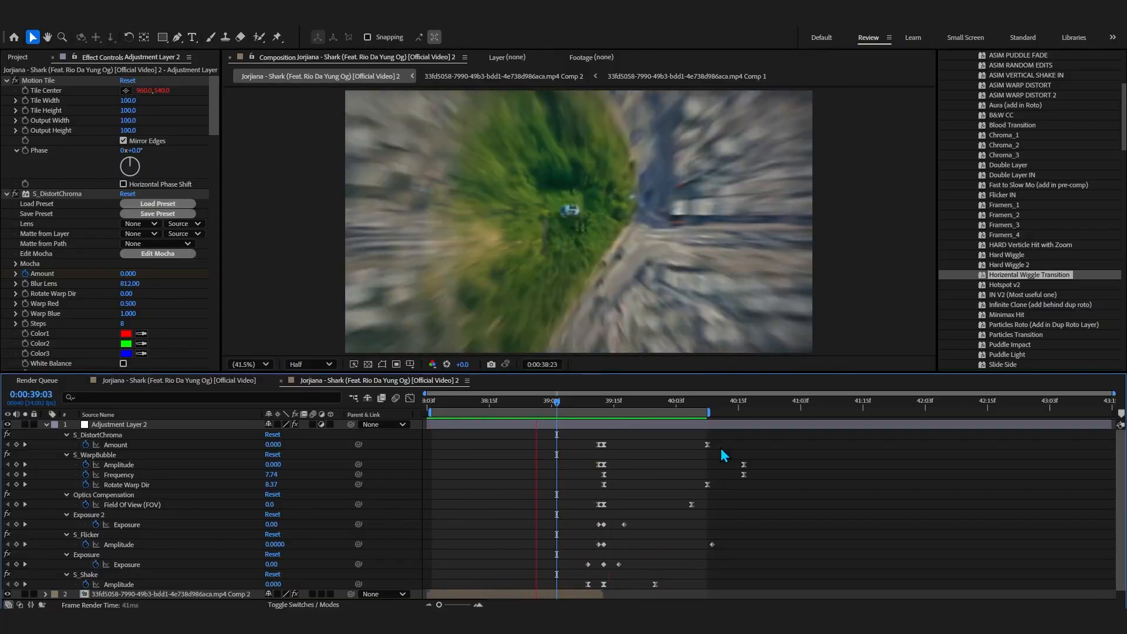
click(593, 400)
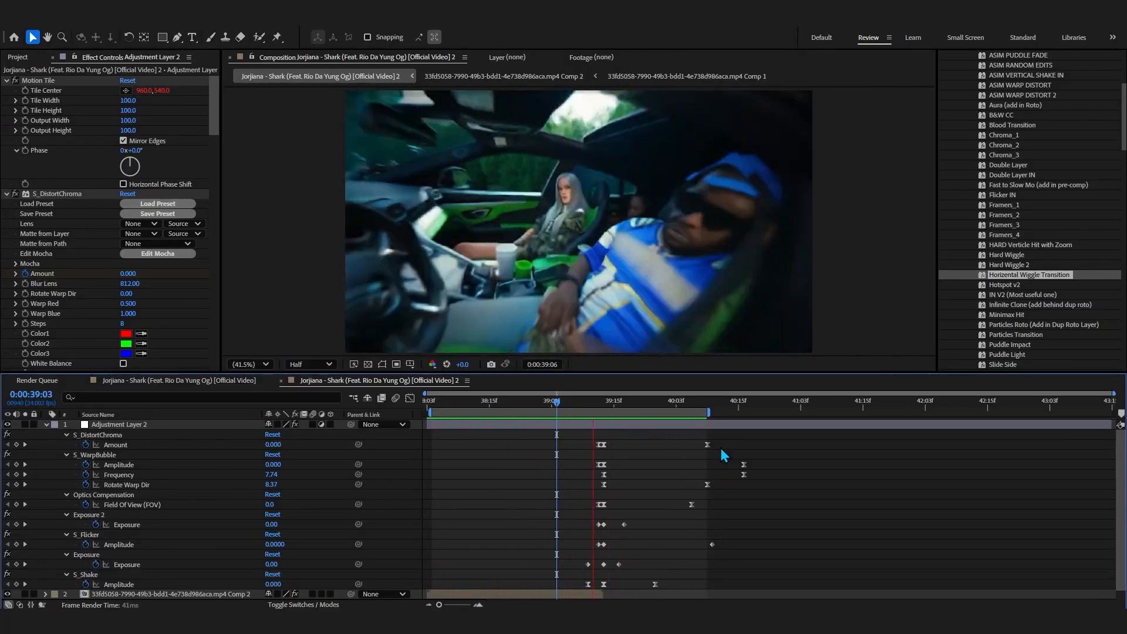